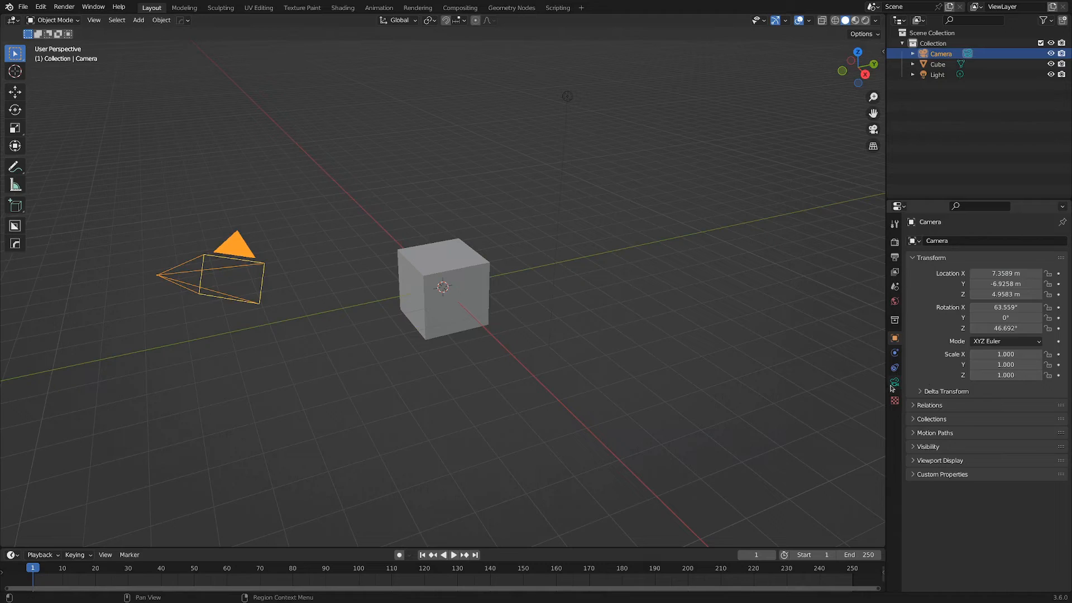
Step: Show the existing camera's lens settings in the Camera properties
left_click(895, 382)
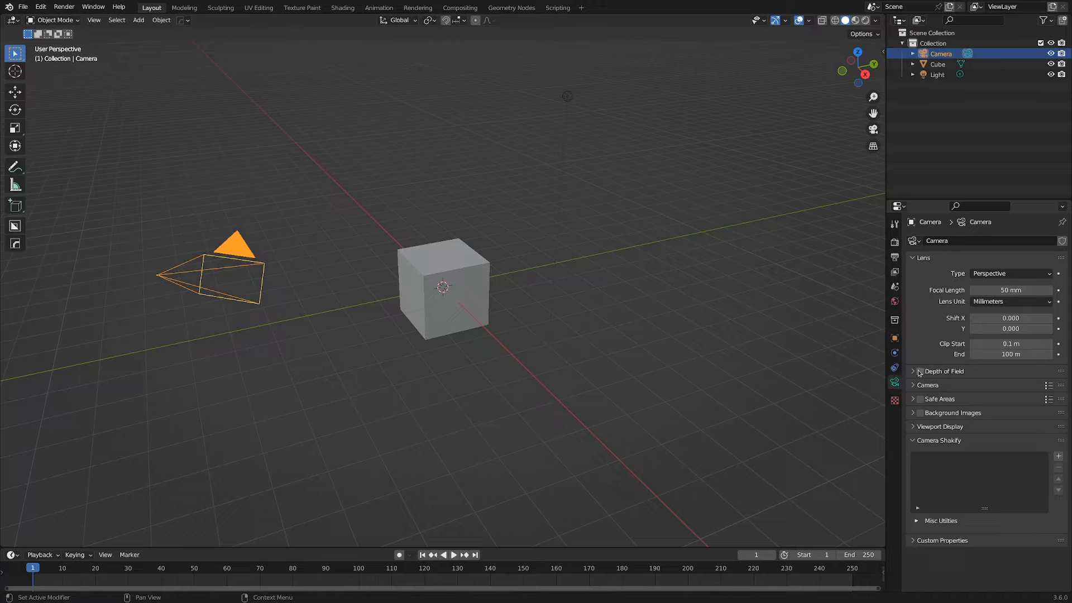
left_click(919, 372)
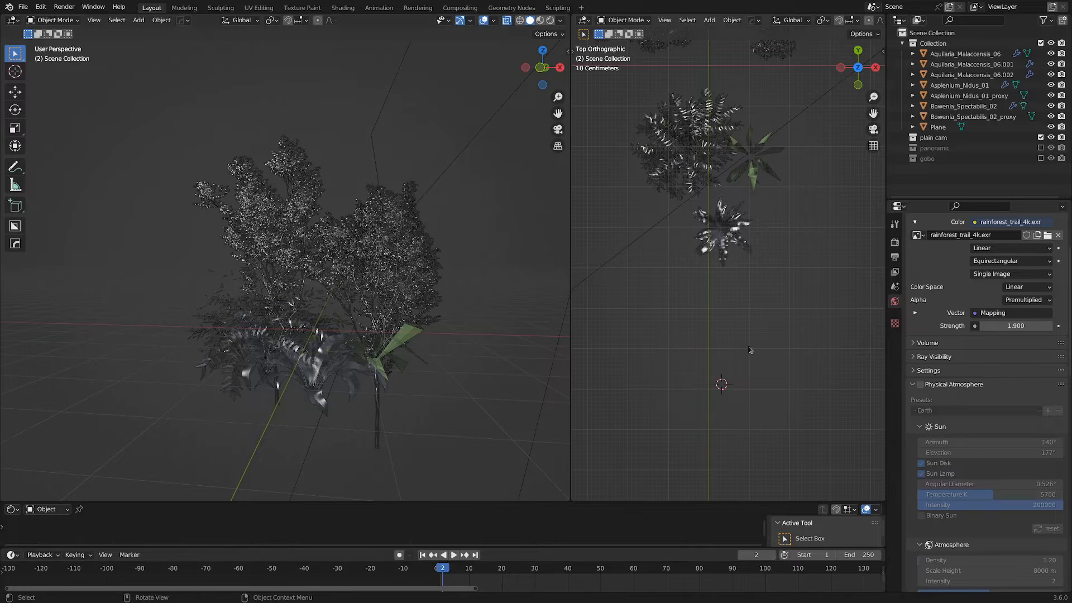
Step: Add a camera, look through it, and set its focal length to 41.18 mm
left_click(708, 20)
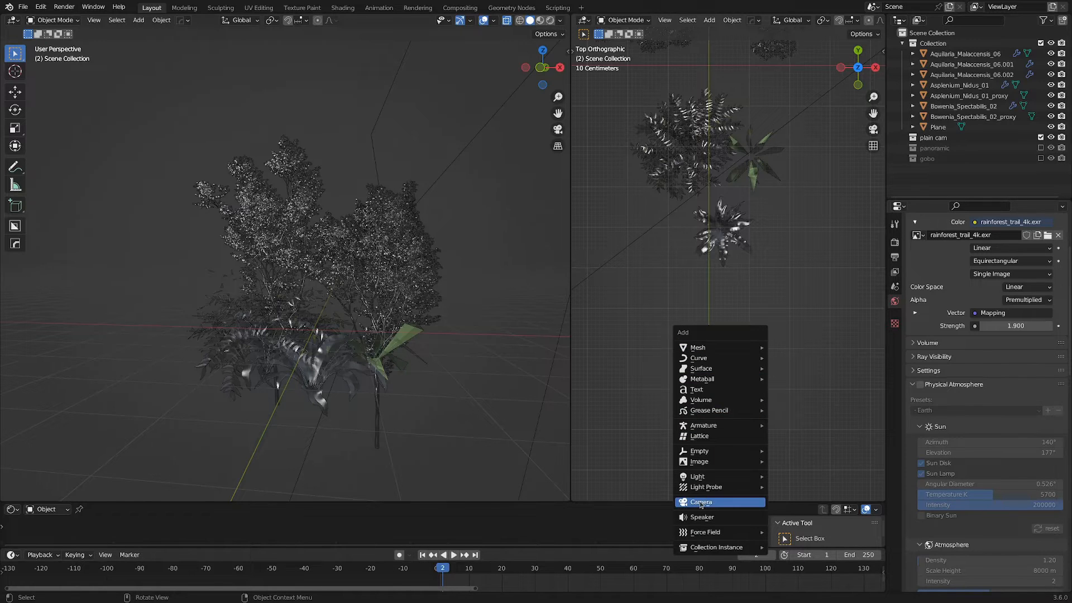
left_click(701, 503)
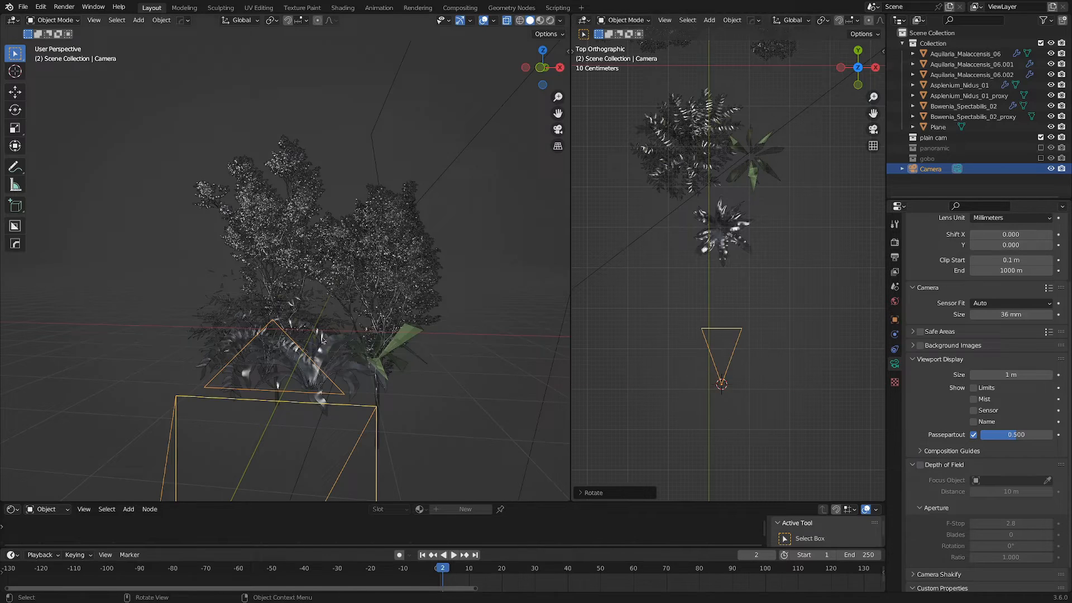
key("KP_0")
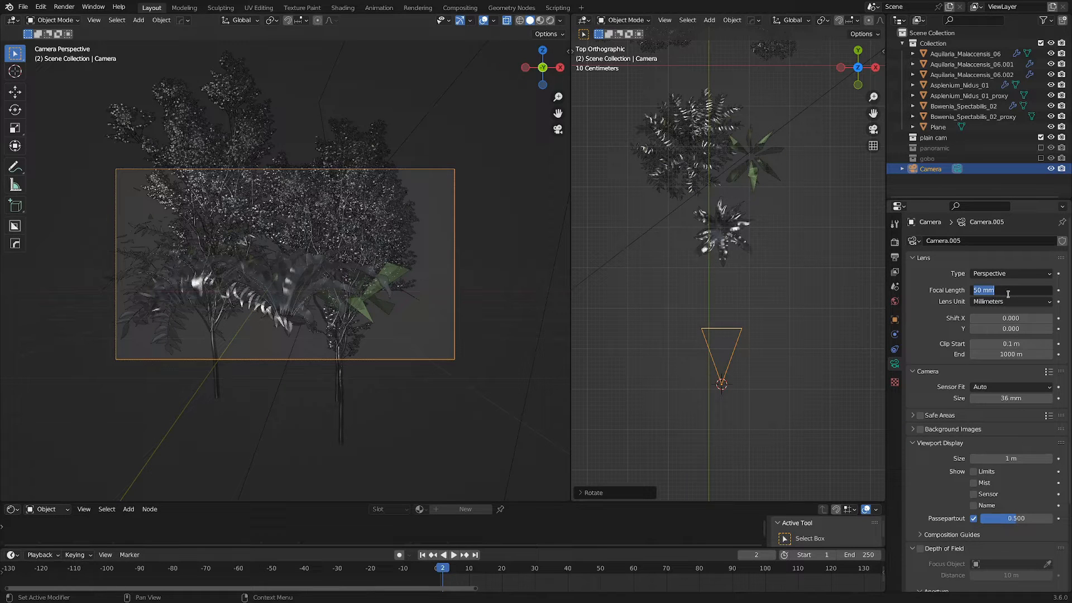
type("58*")
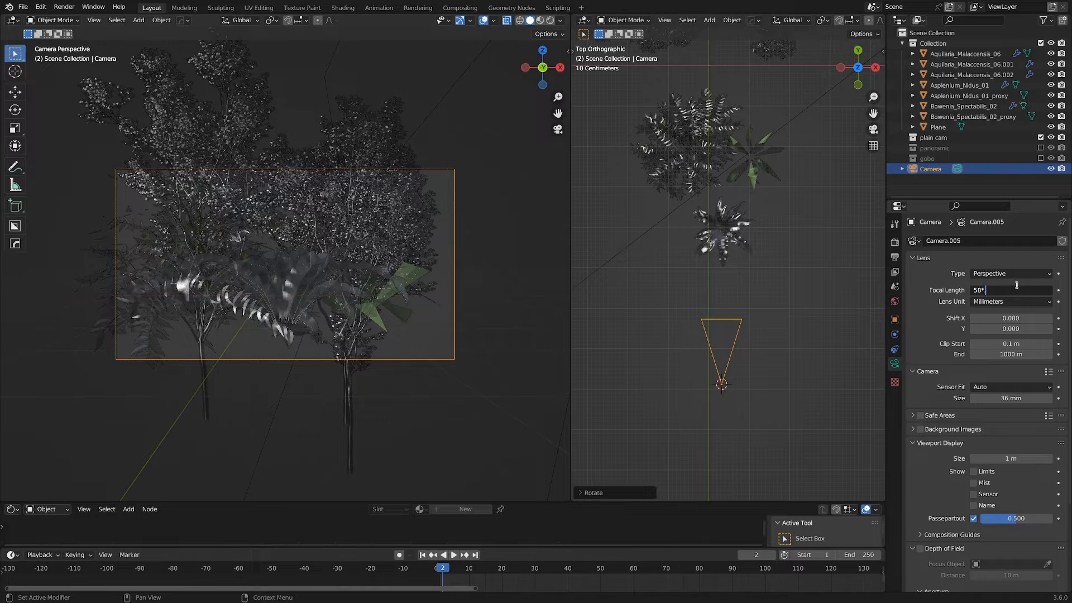
type("41.18 mm")
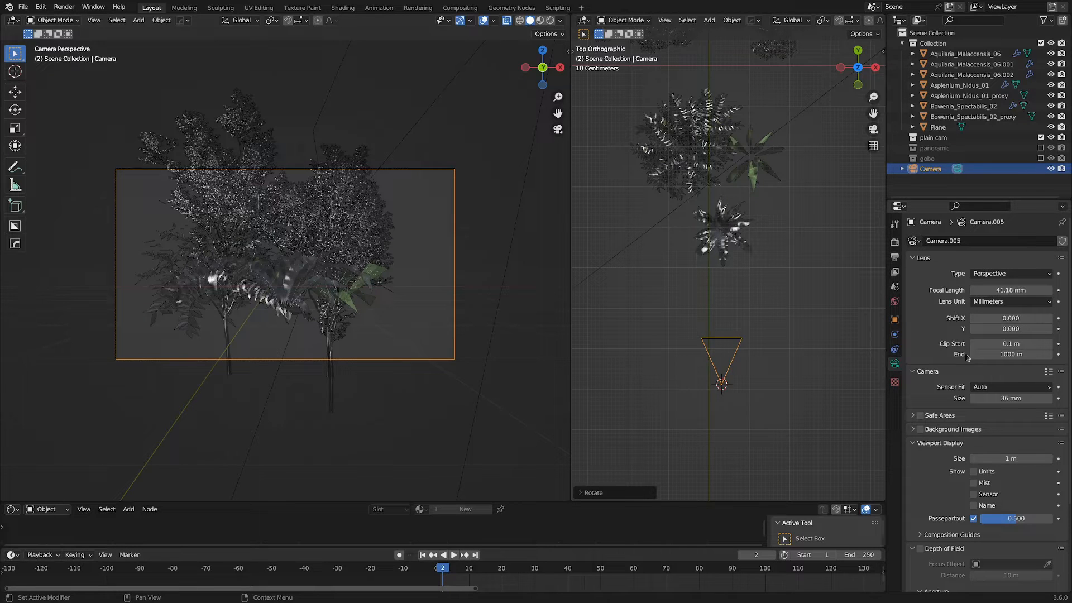
mouse_move(1025, 386)
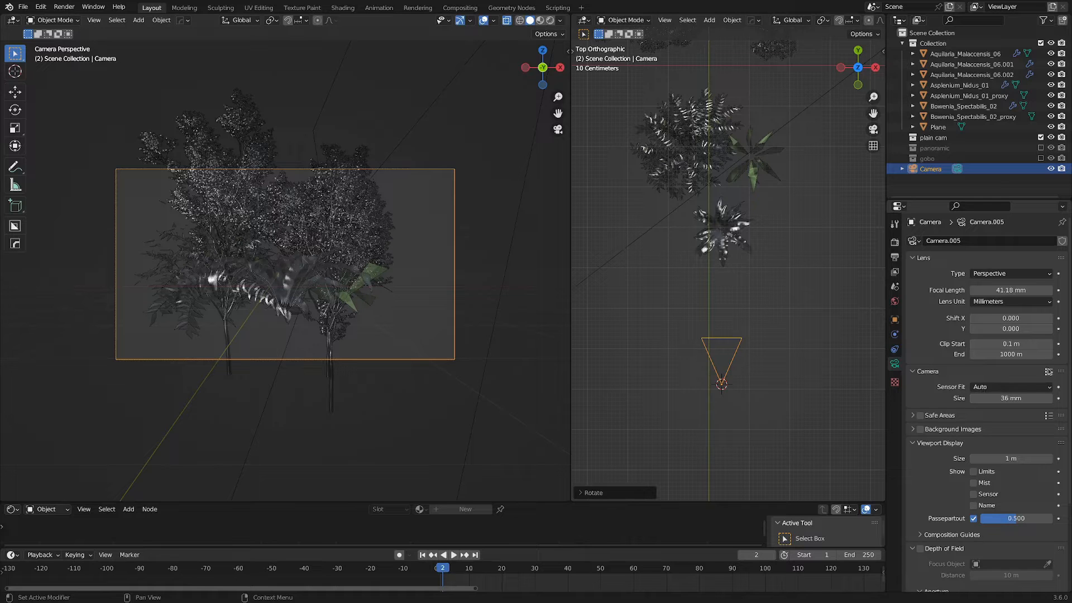
Step: Apply the MFT sensor preset (17.3 mm width) and render a test view of the foliage
left_click(1045, 372)
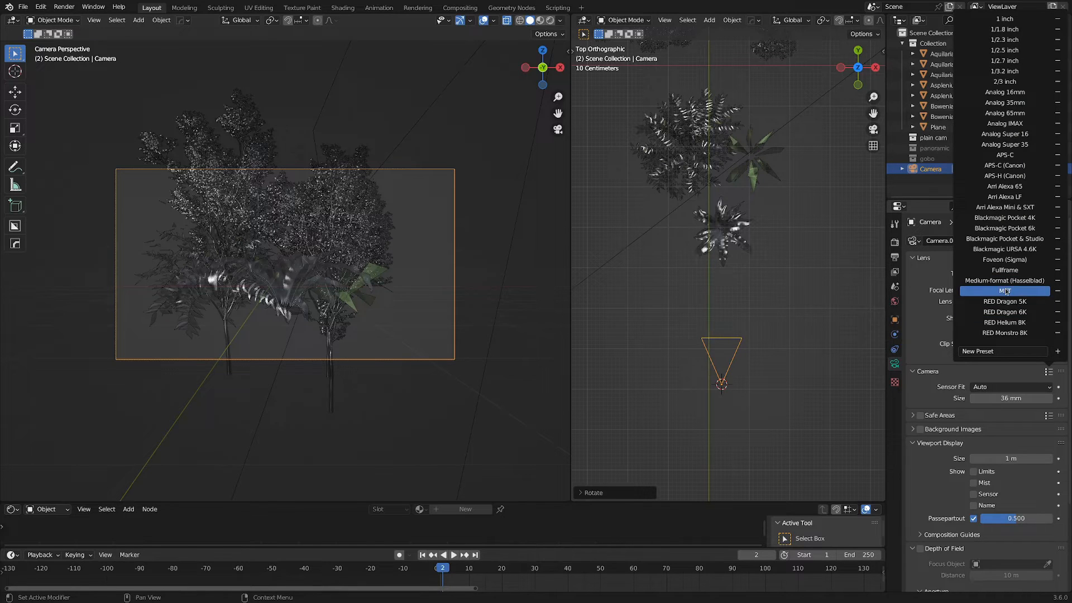
left_click(1005, 291)
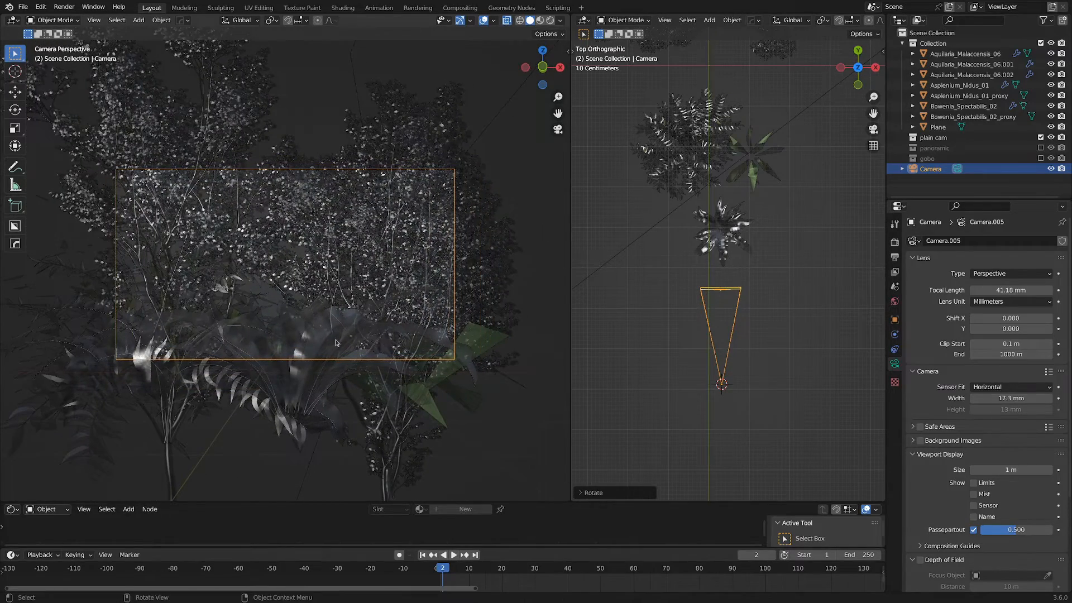
left_click(960, 85)
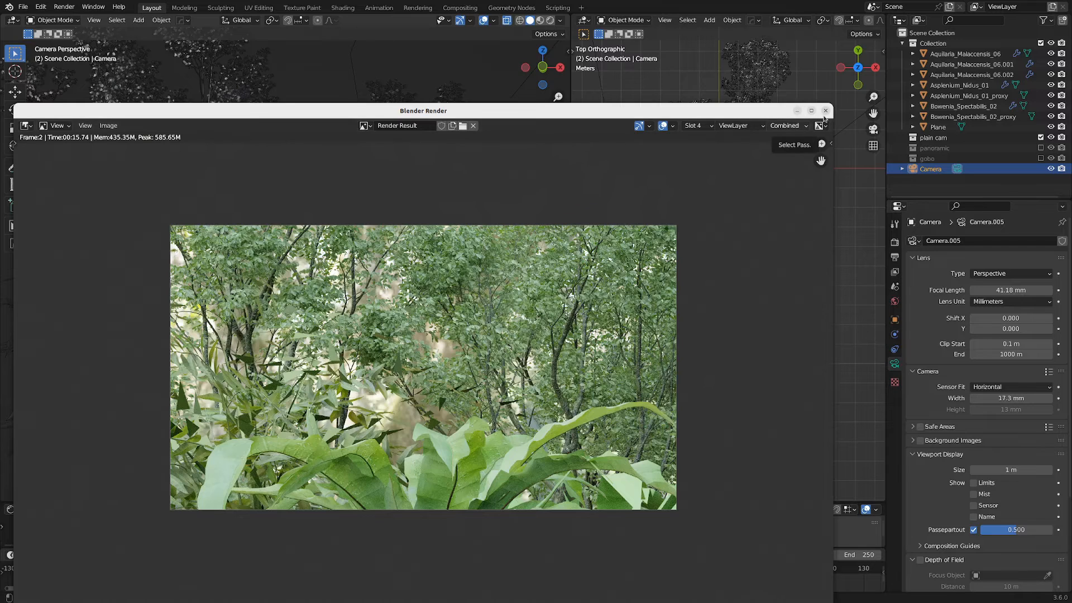
Step: Enable depth of field and pull the focus distance to 3.8 m onto the nearest fern
left_click(826, 110)
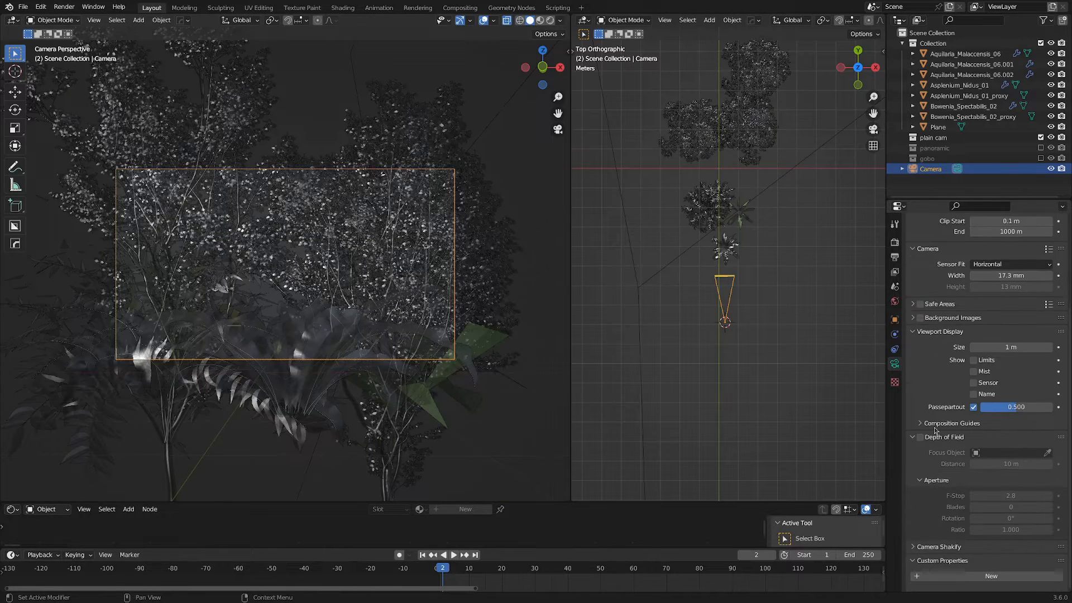
left_click(920, 438)
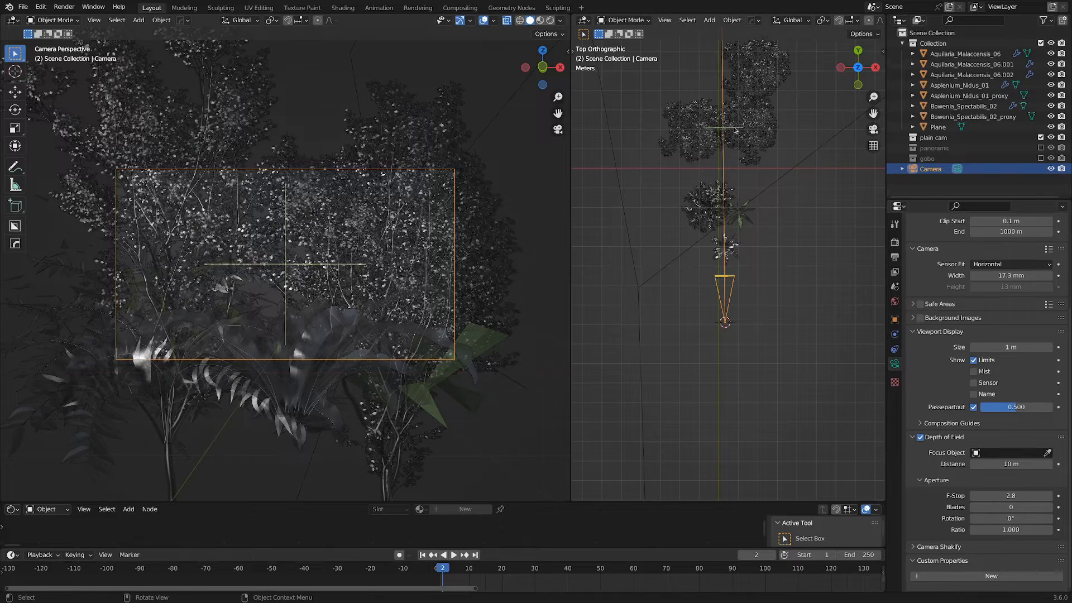
left_click_drag(731, 129, 847, 280)
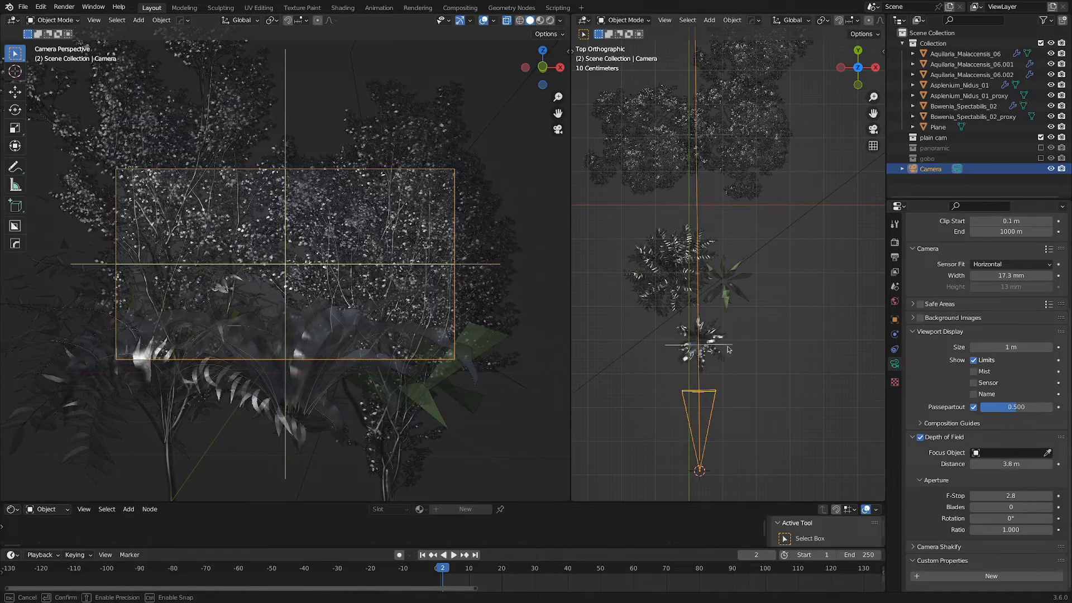
left_click(700, 349)
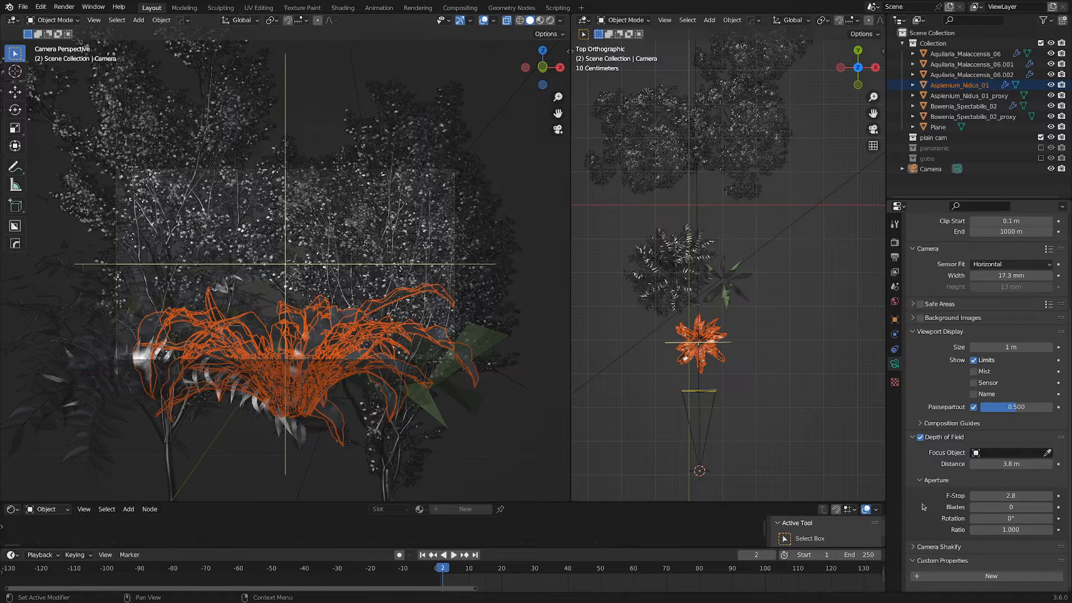
Step: Preview the camera in Rendered shading with the aperture at f-stop 2.0
left_click(539, 20)
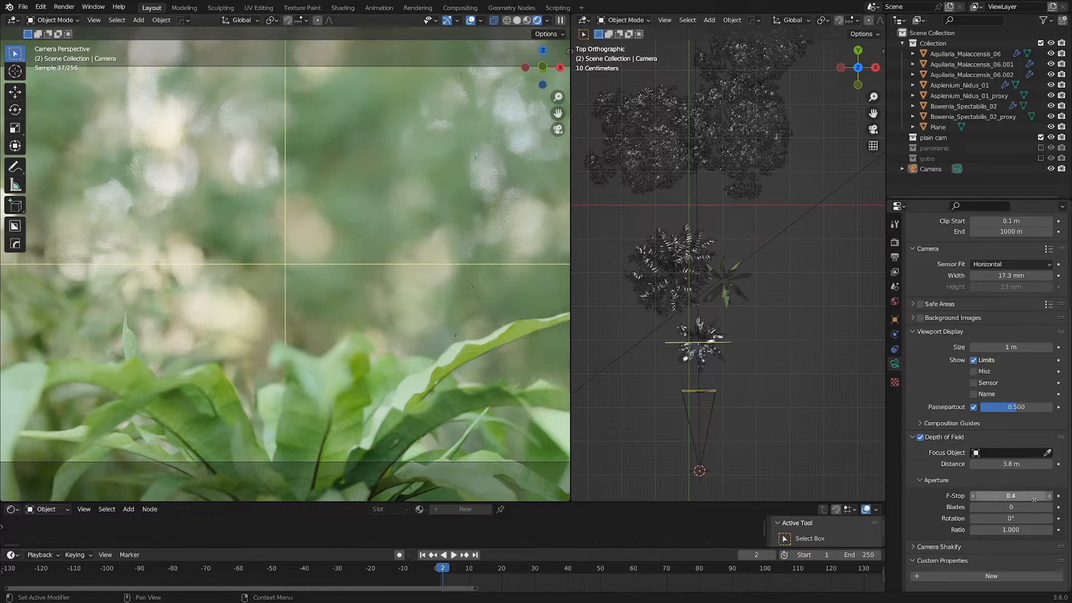
left_click(1010, 496)
type("2")
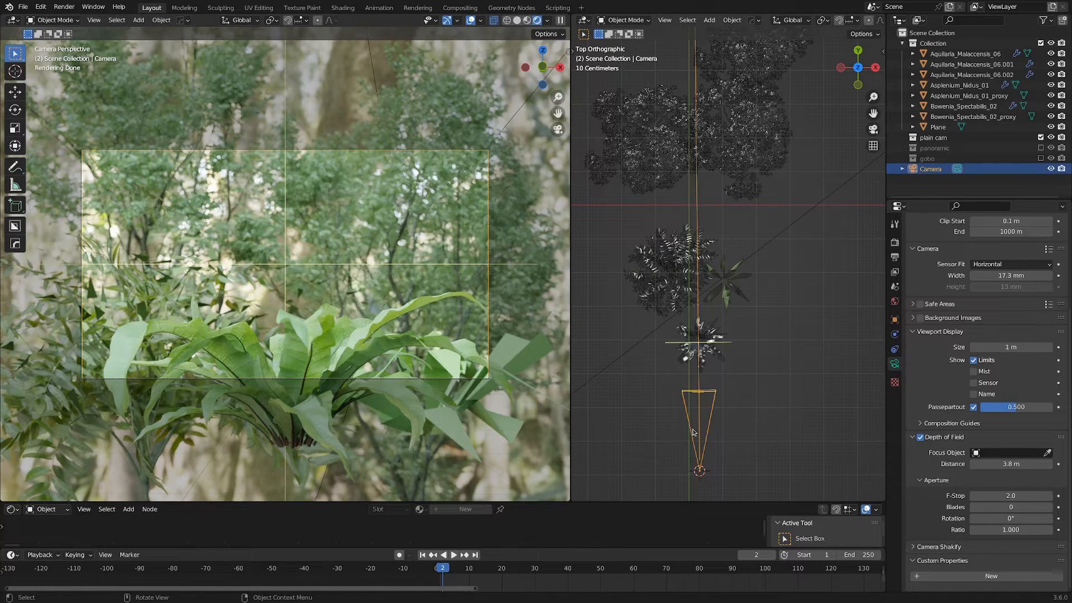
scroll("down", 3)
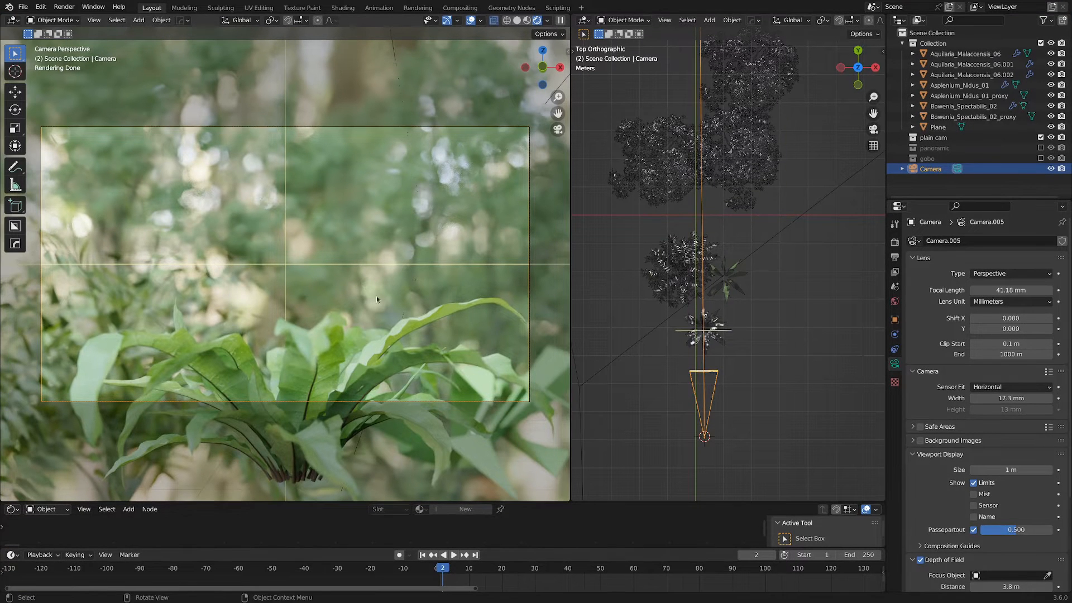
mouse_move(417, 308)
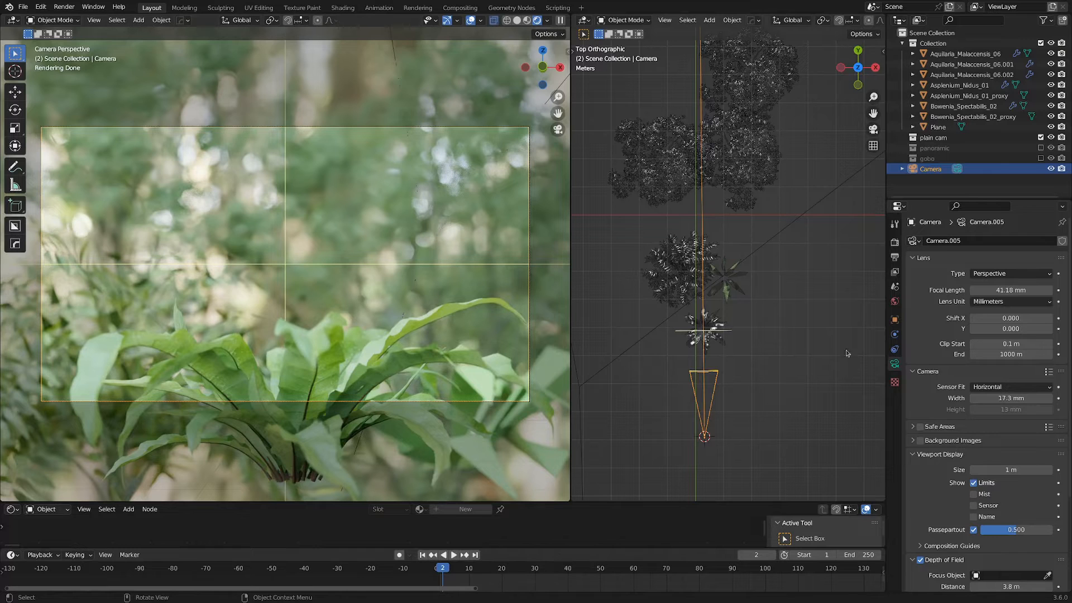
Step: Make the camera a panoramic Fisheye Equisolid lens at f-stop 0.6, render, and close the result
left_click(1009, 274)
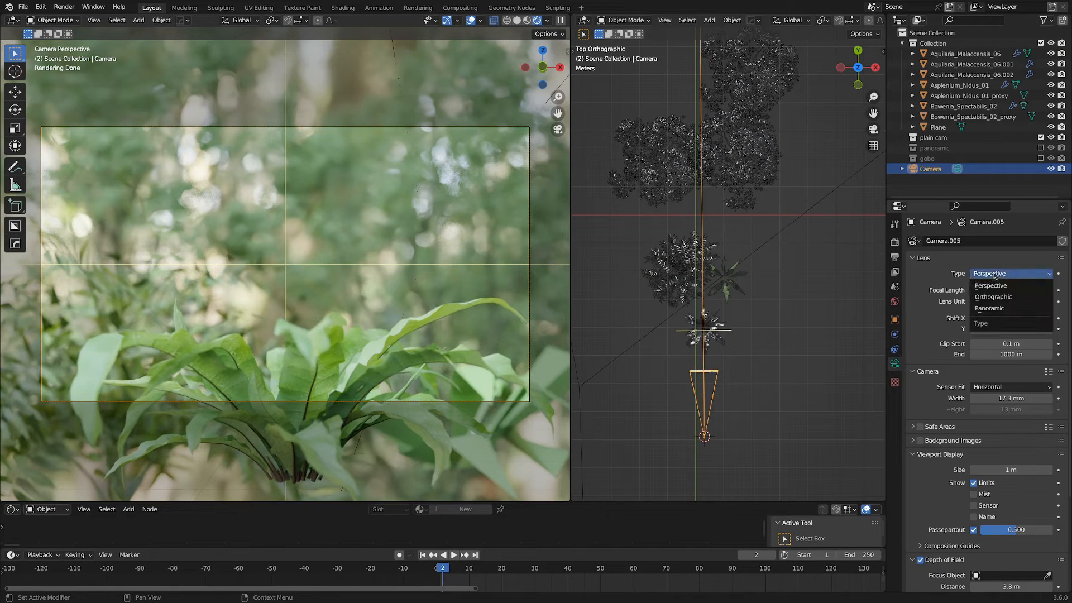
left_click(990, 309)
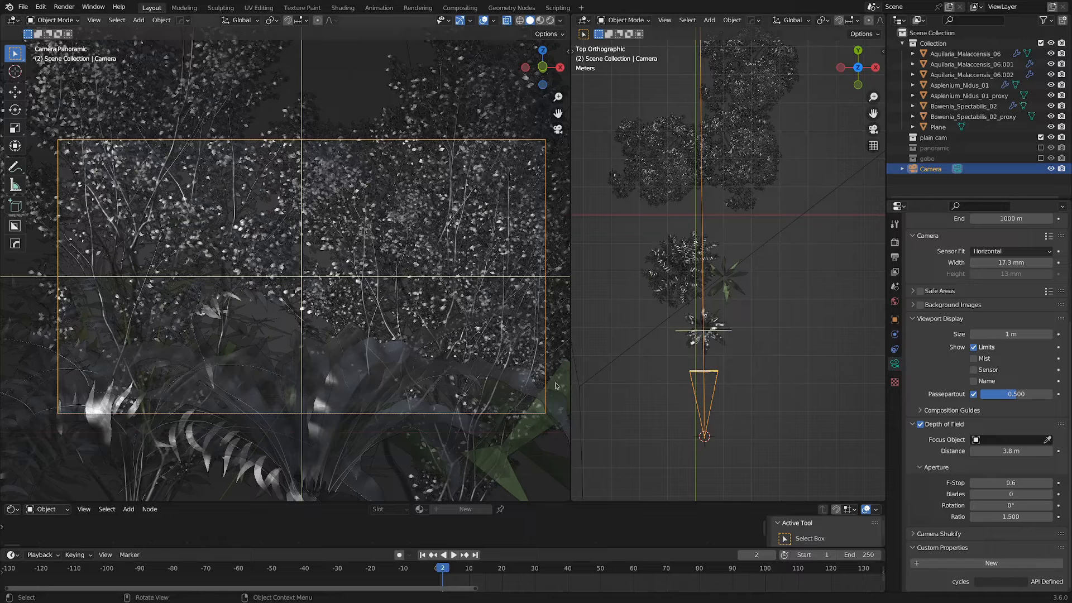
mouse_move(438, 392)
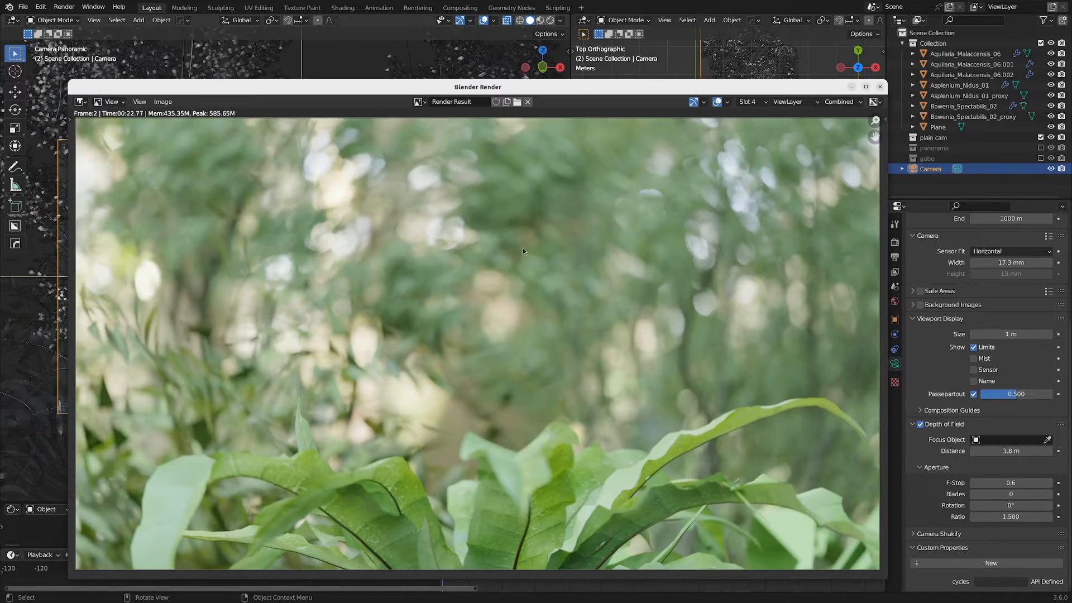
mouse_move(481, 371)
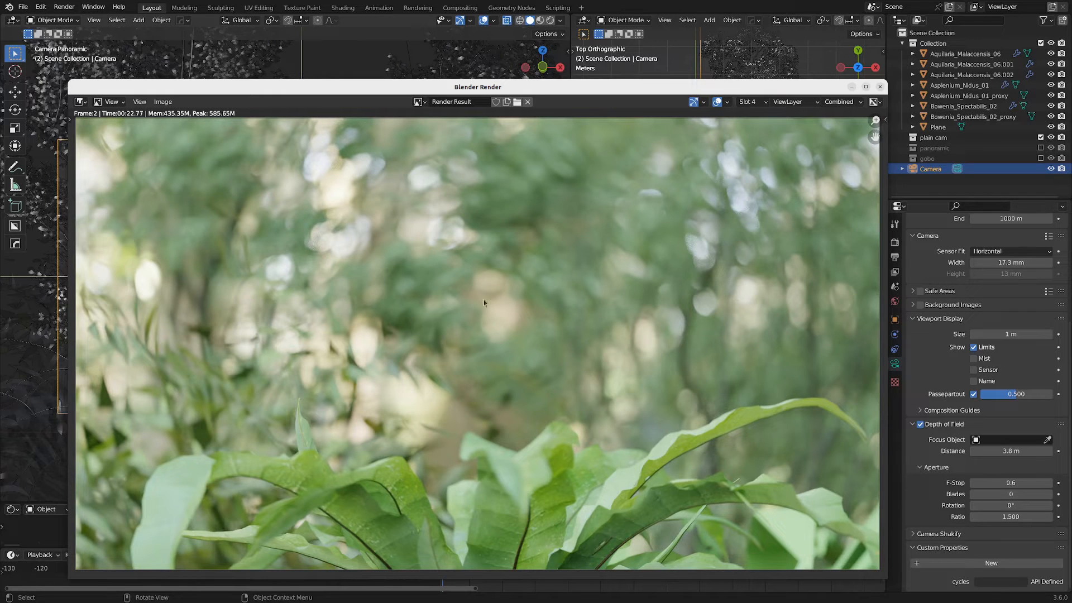
mouse_move(643, 218)
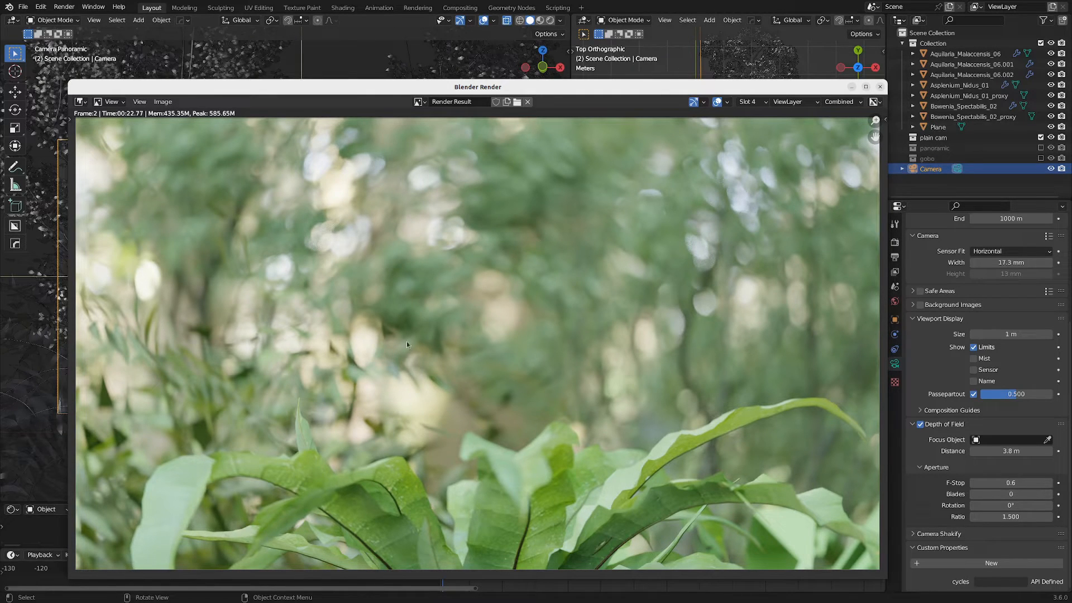
left_click(880, 86)
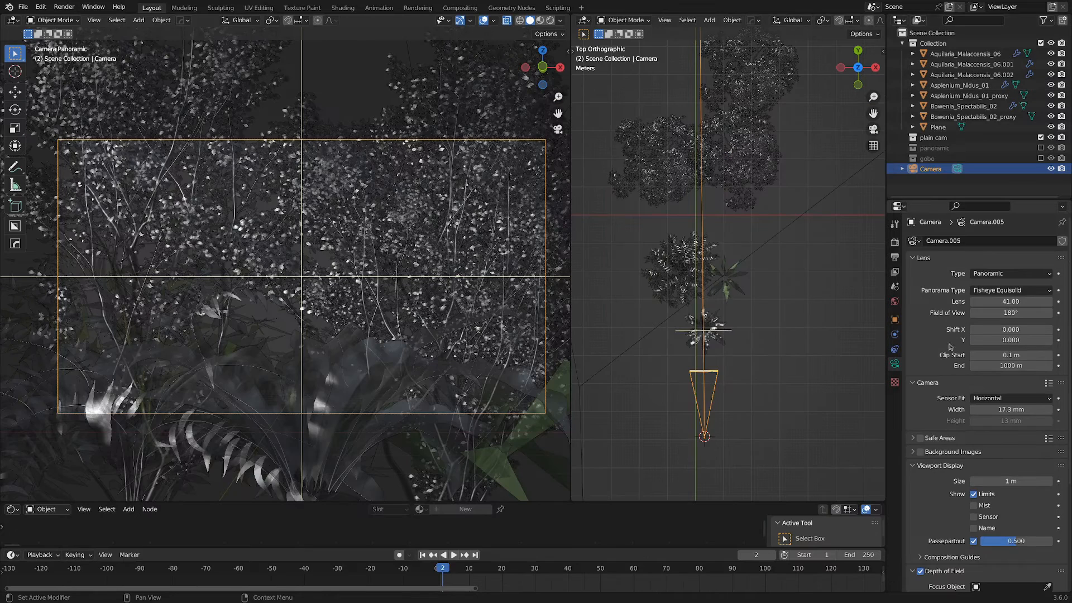
mouse_move(1015, 259)
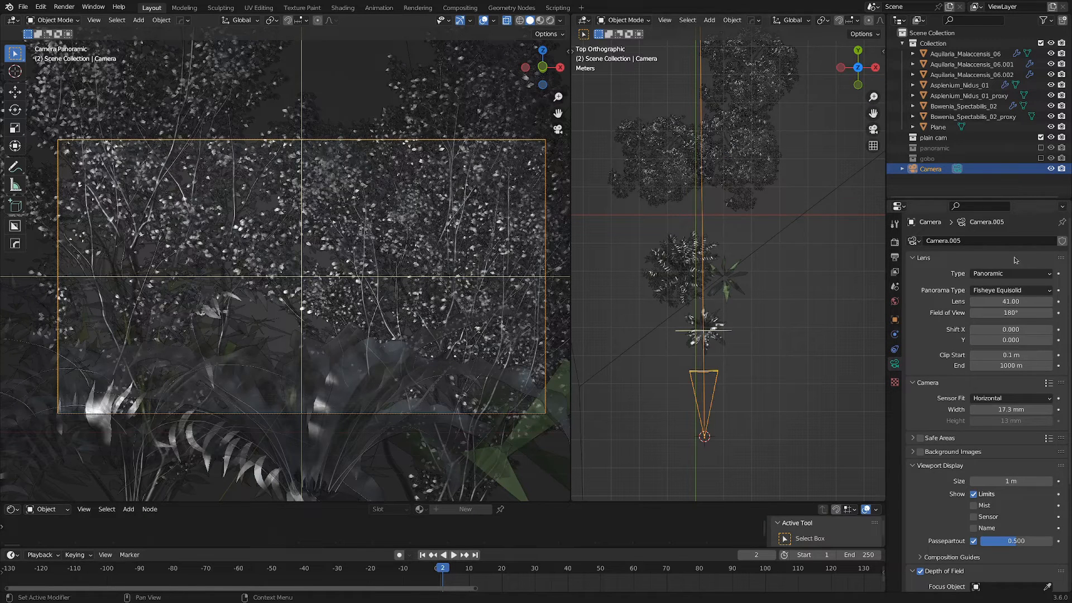
Step: Return the camera to a perspective lens and add a new plane to the scene
left_click(1010, 274)
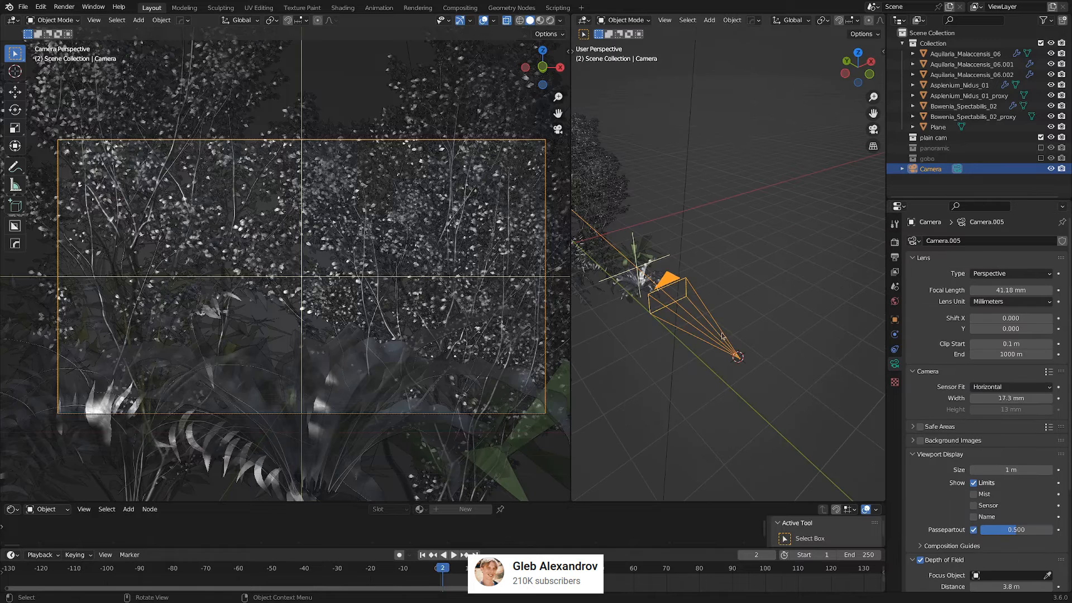
left_click(710, 20)
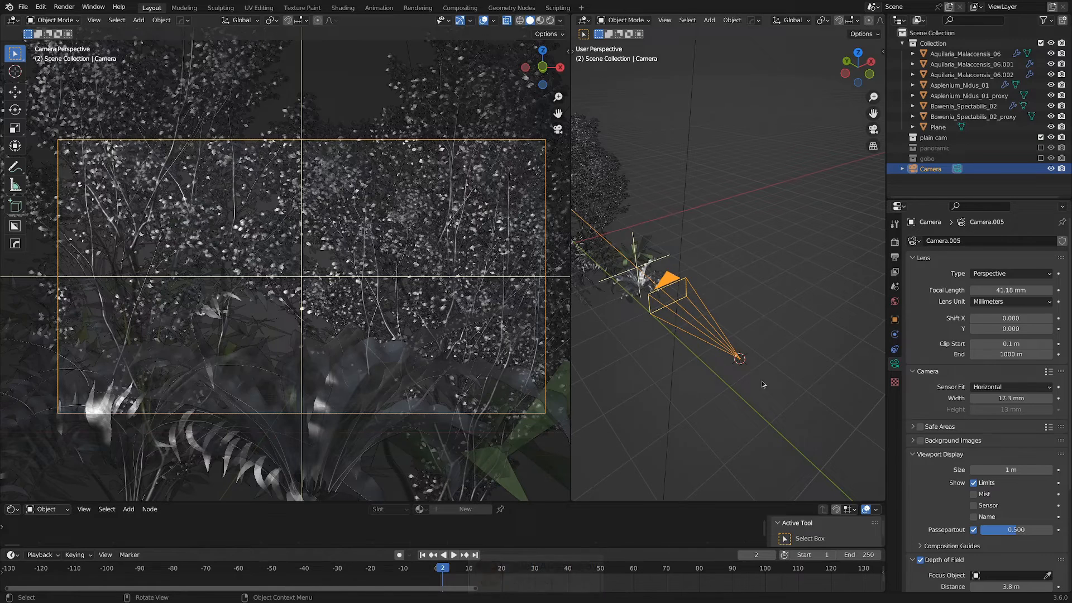
left_click(709, 20)
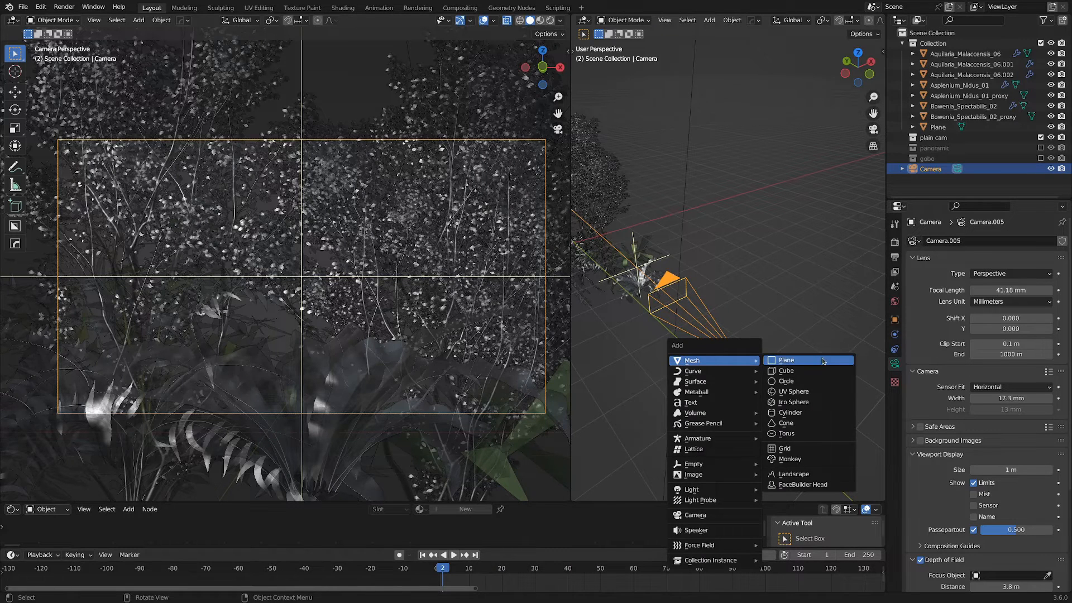
left_click(786, 360)
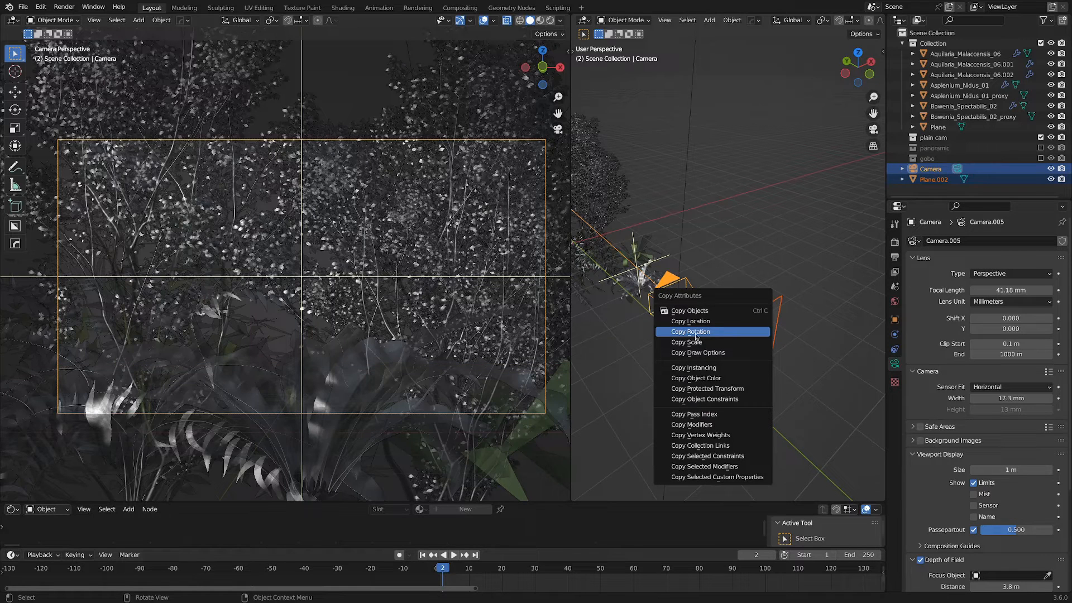
mouse_move(694, 335)
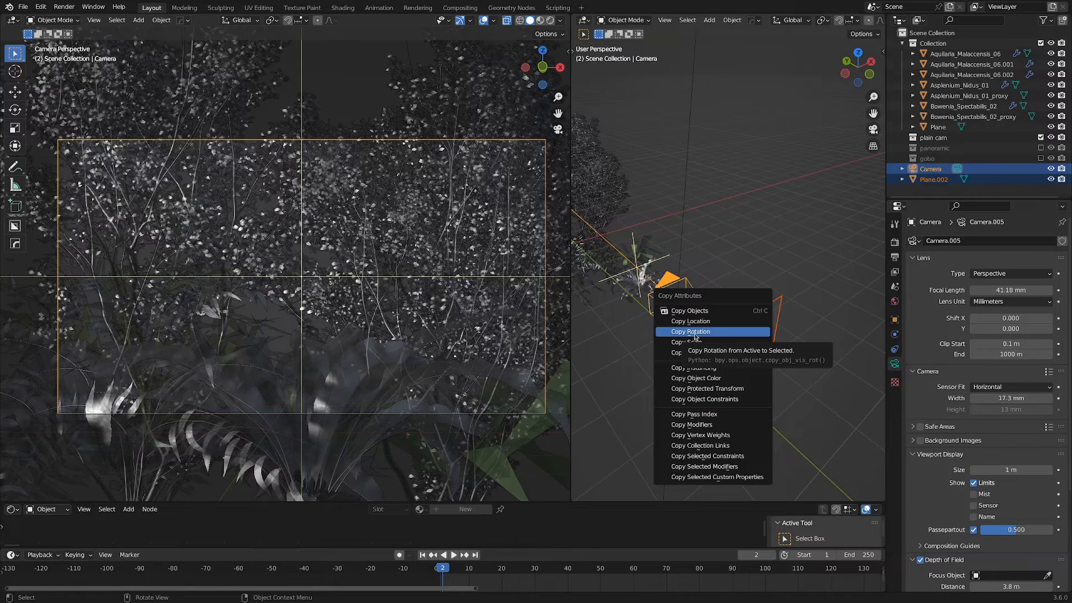
Step: Copy the camera's rotation to the plane, move its mesh in front of the lens, and select both for parenting
left_click(690, 332)
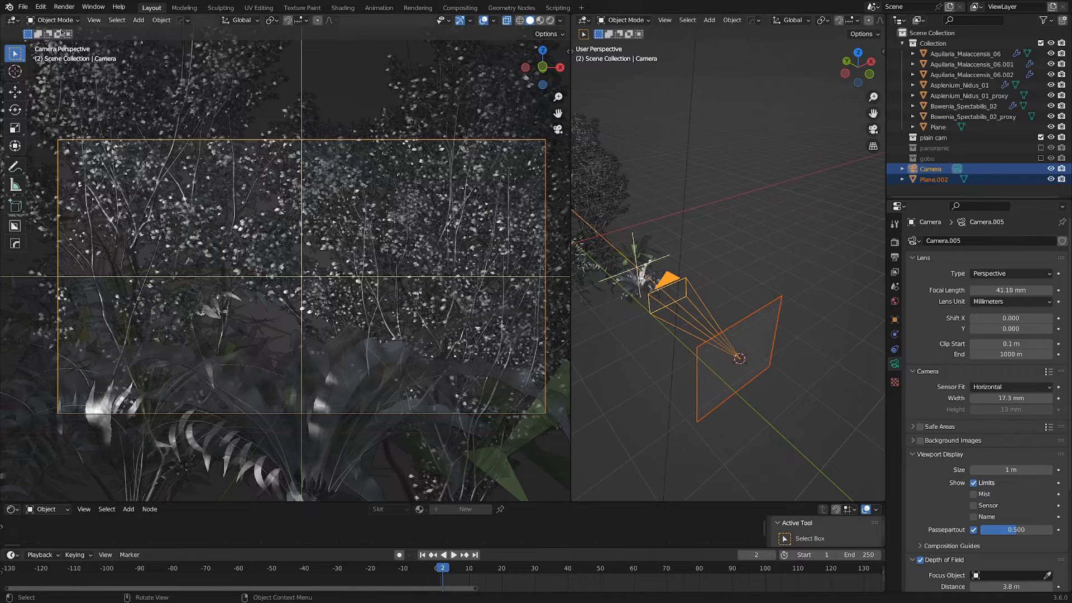
left_click(40, 7)
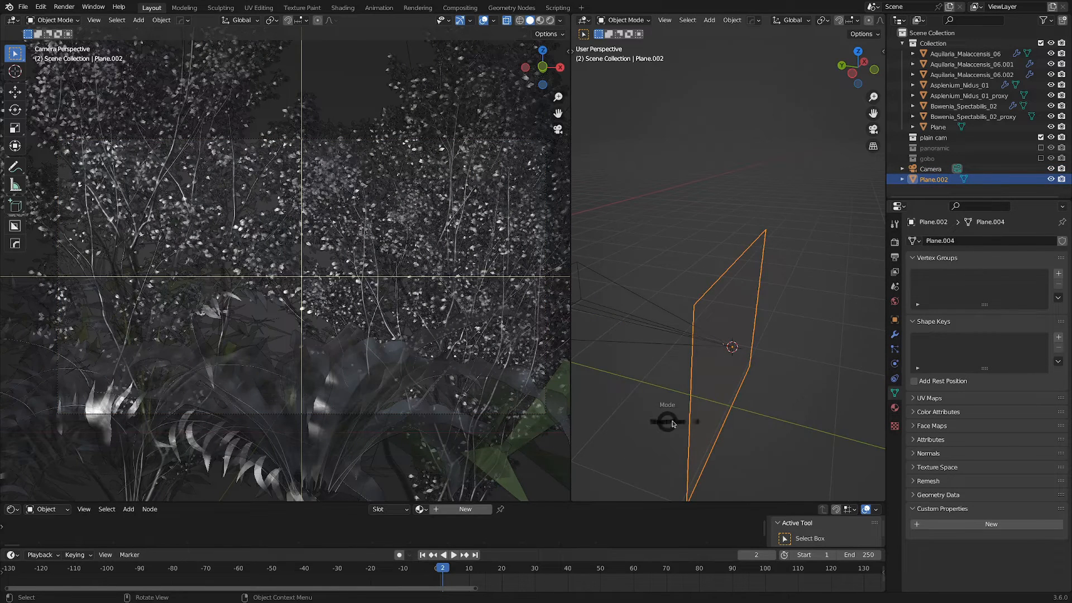
key("Tab")
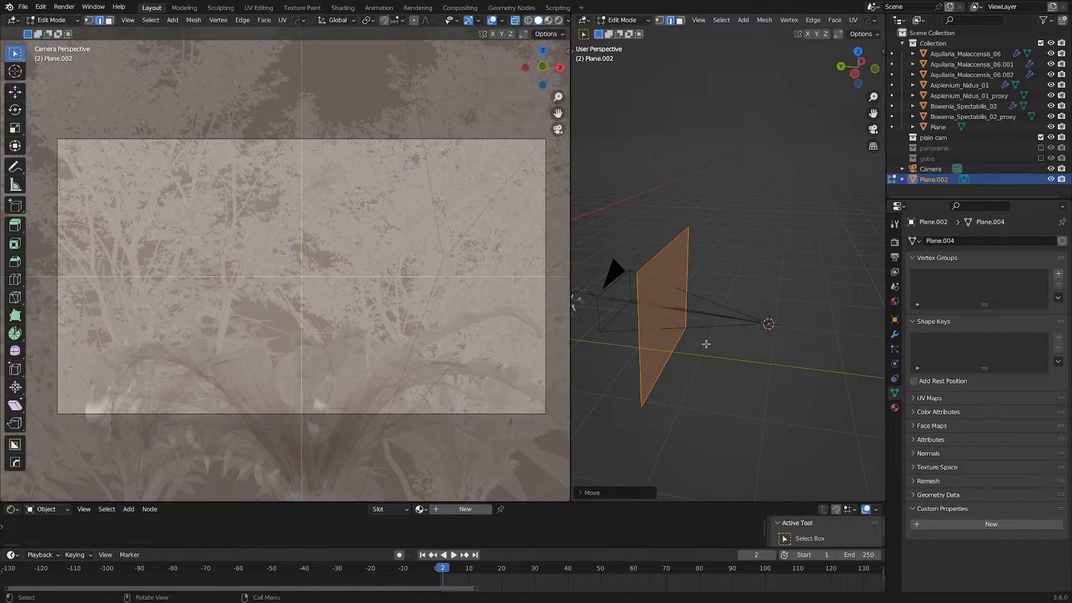
key("Tab")
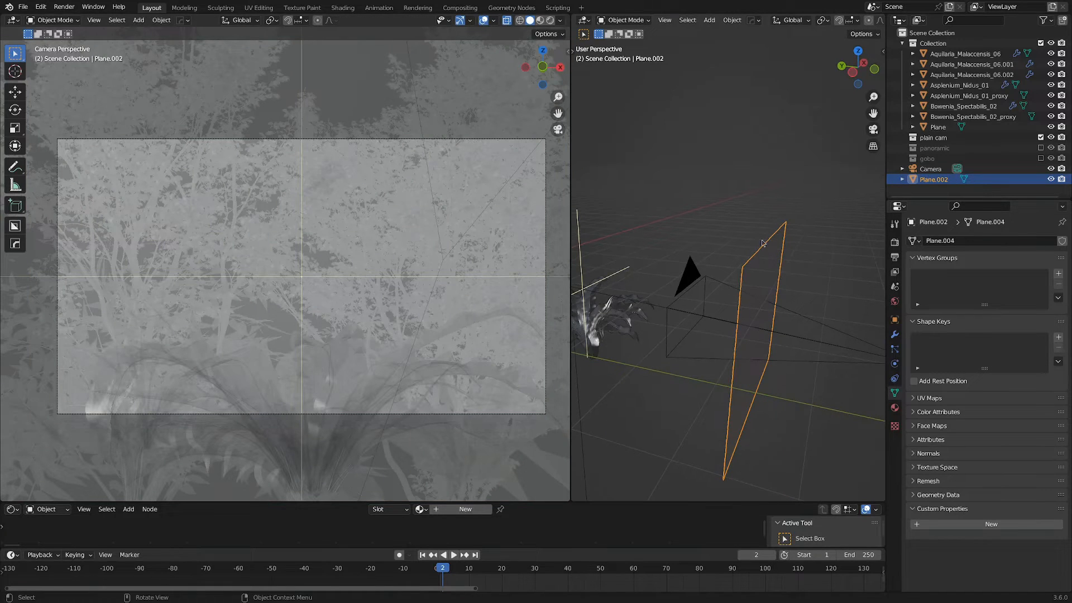
left_click(688, 279)
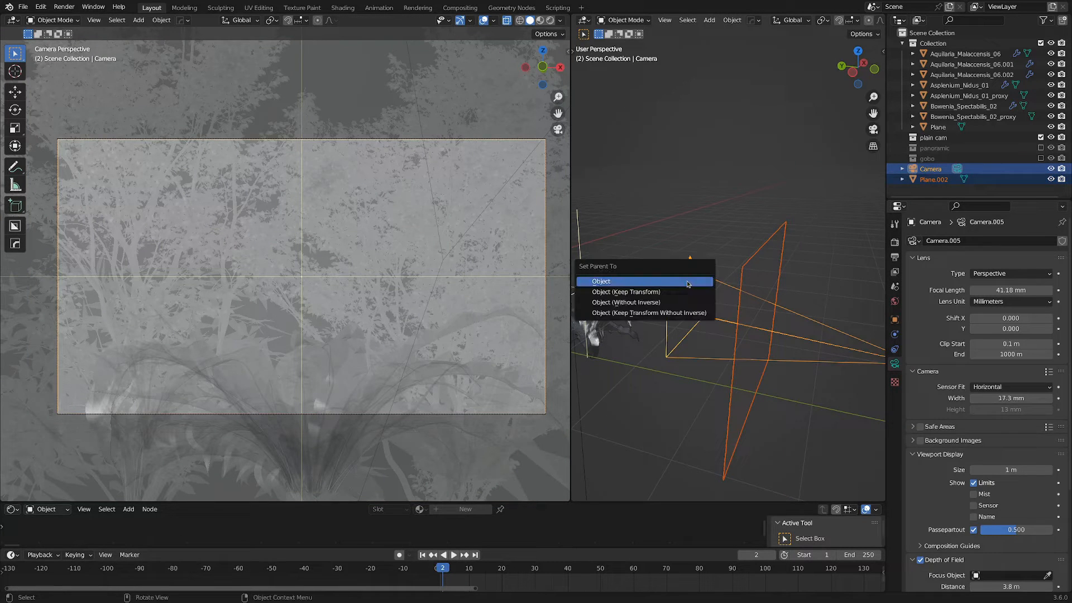
Step: Parent the plane to the camera and give it a Transparent BSDF coloured by bokeh_texture_01_1.png
left_click(601, 281)
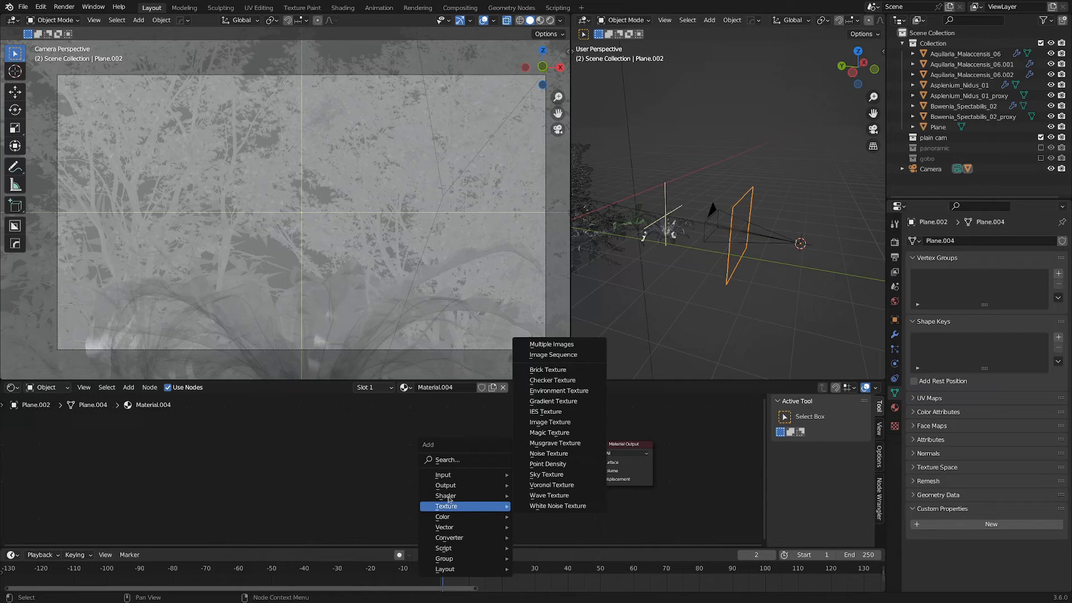
mouse_move(445, 496)
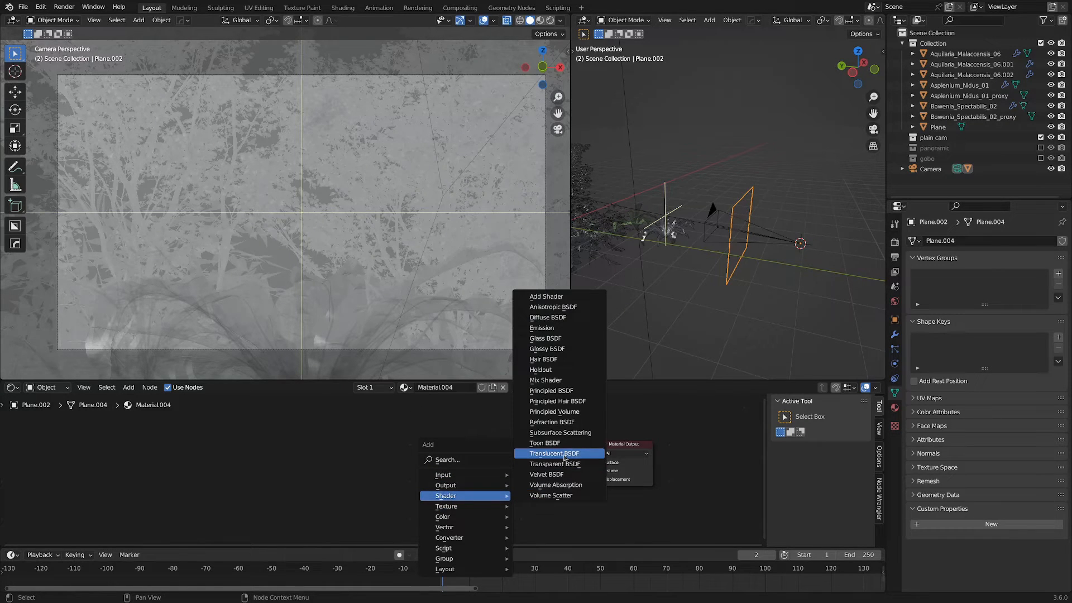
left_click(555, 463)
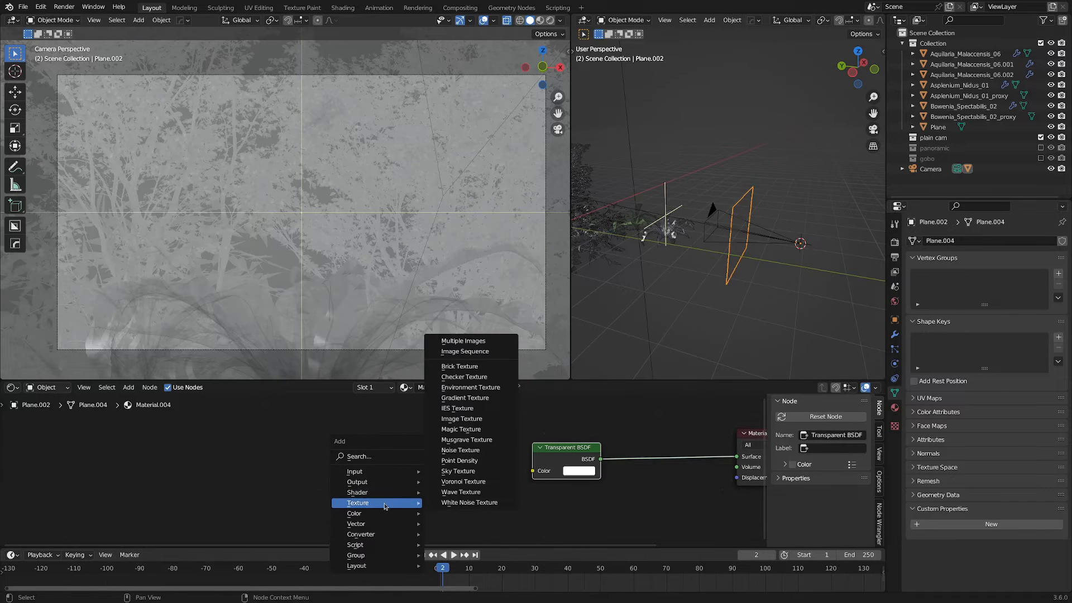
mouse_move(471, 419)
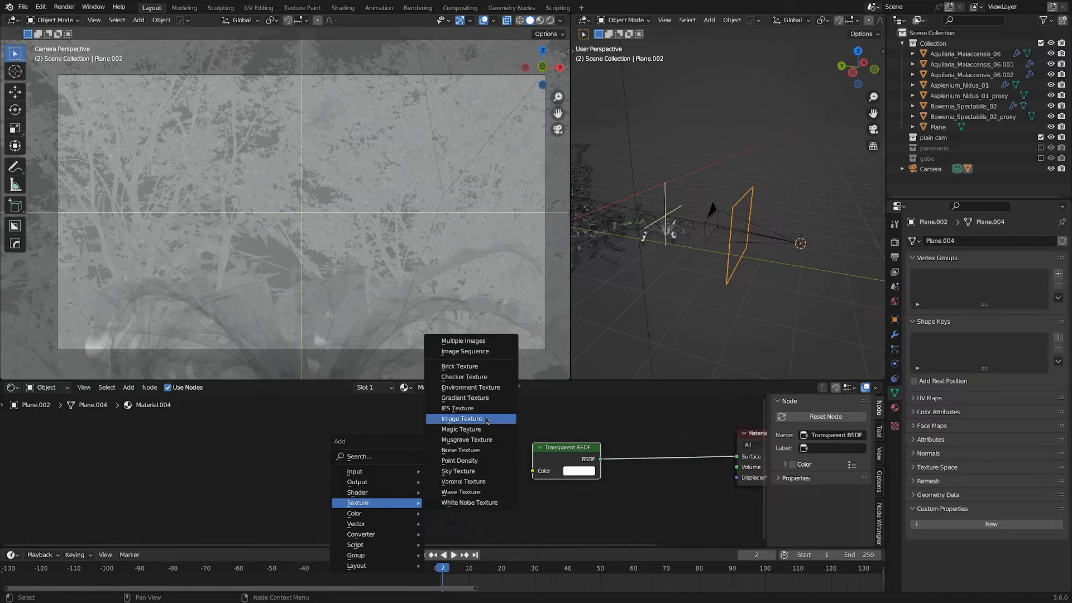
left_click(462, 419)
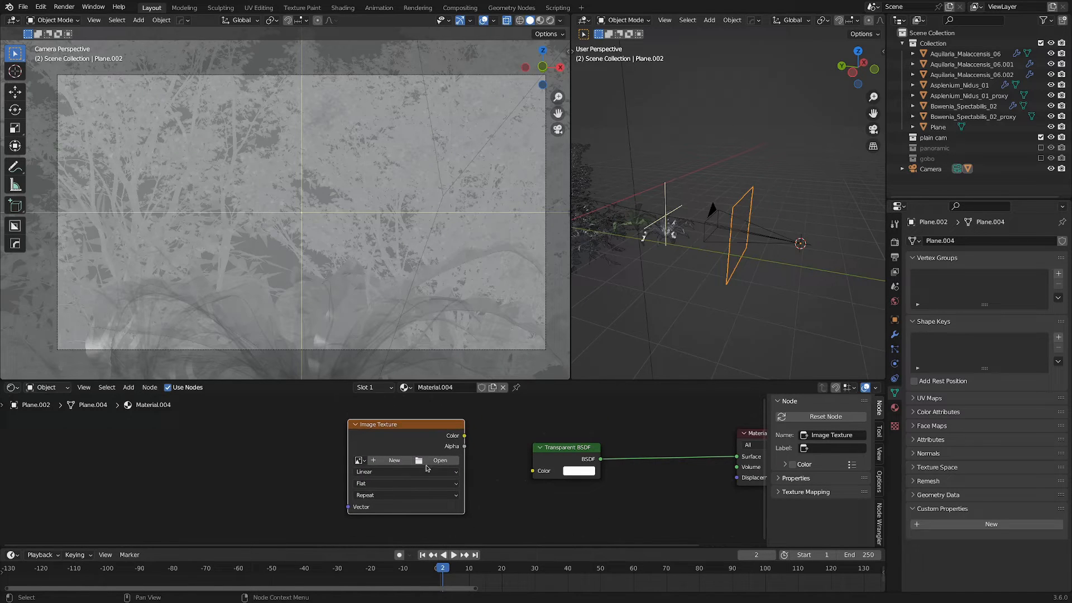
left_click(440, 460)
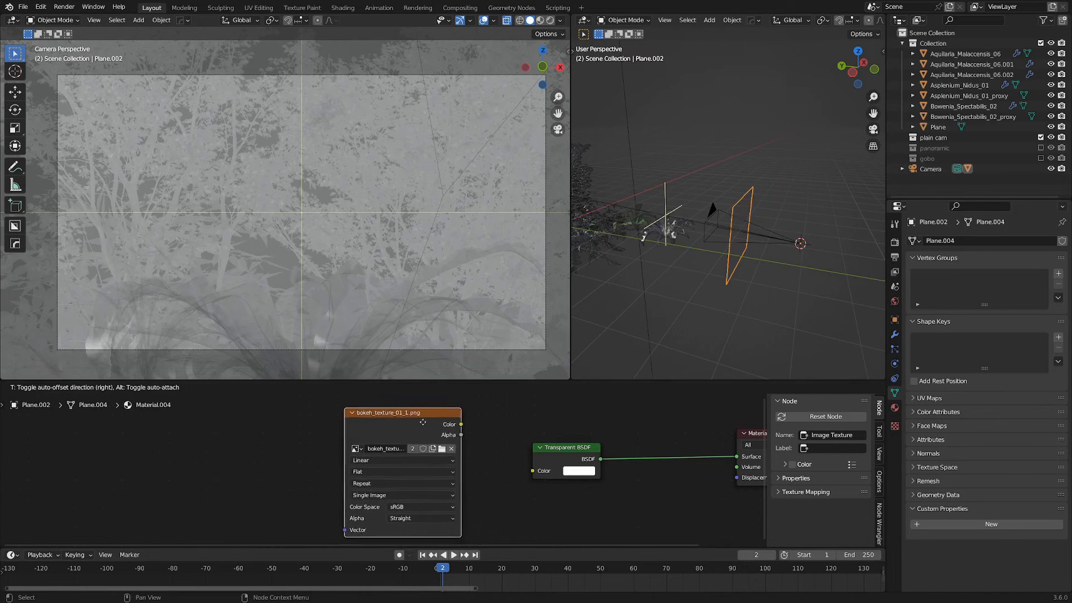
left_click_drag(462, 424, 542, 471)
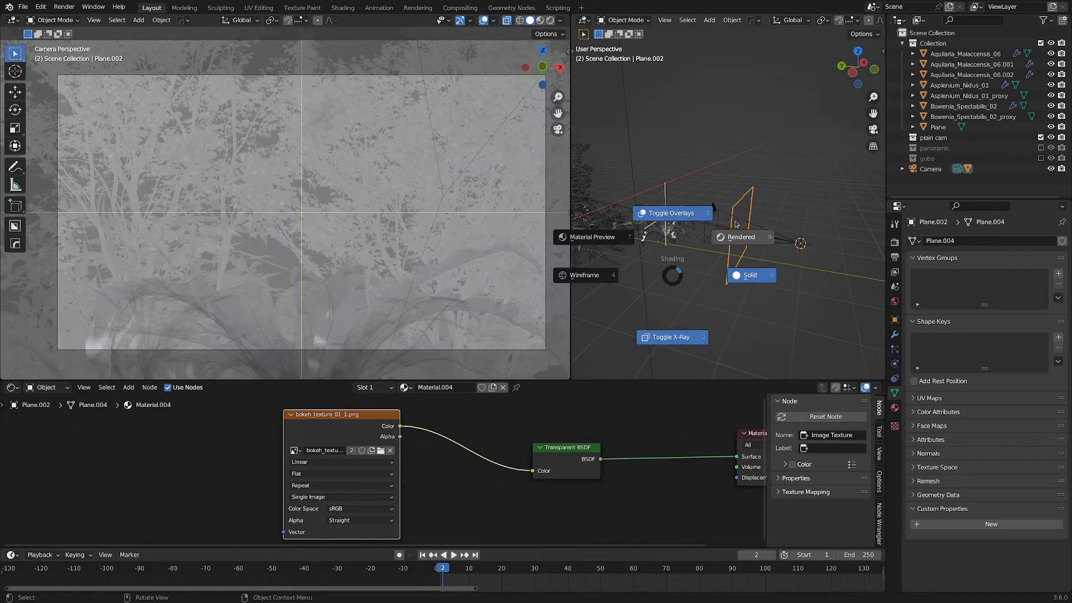
Step: Show the plane rendered and wire Texture Coordinate and Mapping into the image texture
left_click(741, 237)
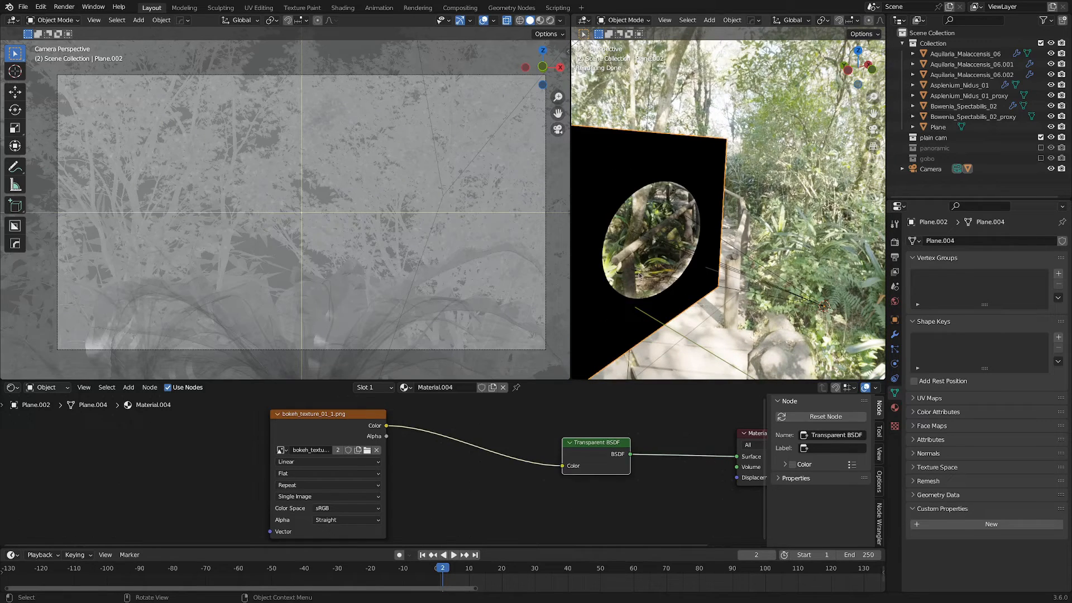
left_click_drag(327, 413, 433, 412)
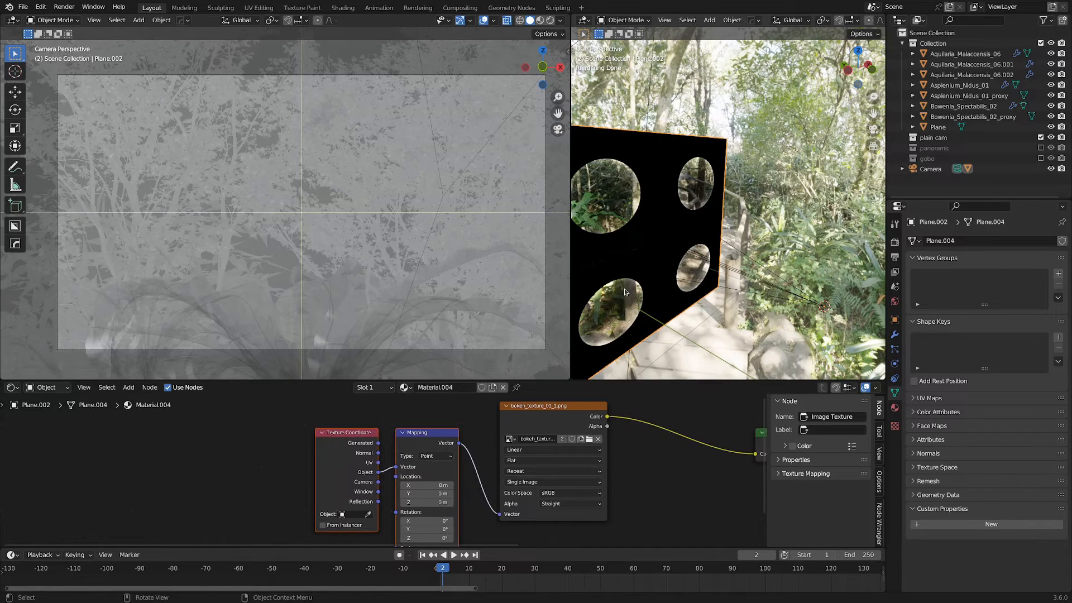
Step: Set the Mapping node scale to 1.5 so one circular opening frames the camera view
left_click(553, 471)
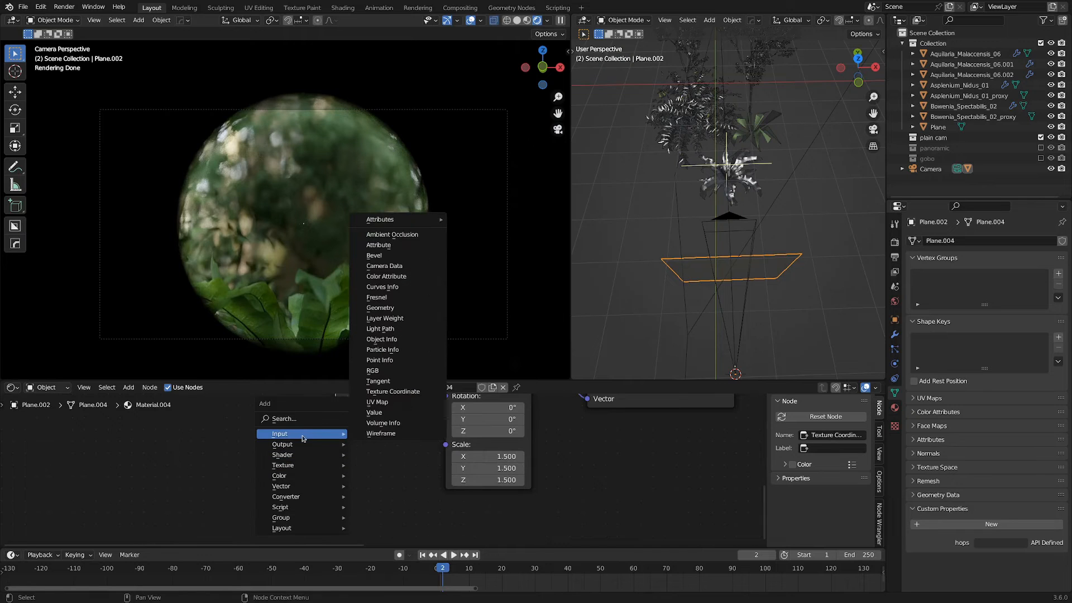
Step: Add a Value node driving the Mapping scale and set it to 0.770
left_click(374, 412)
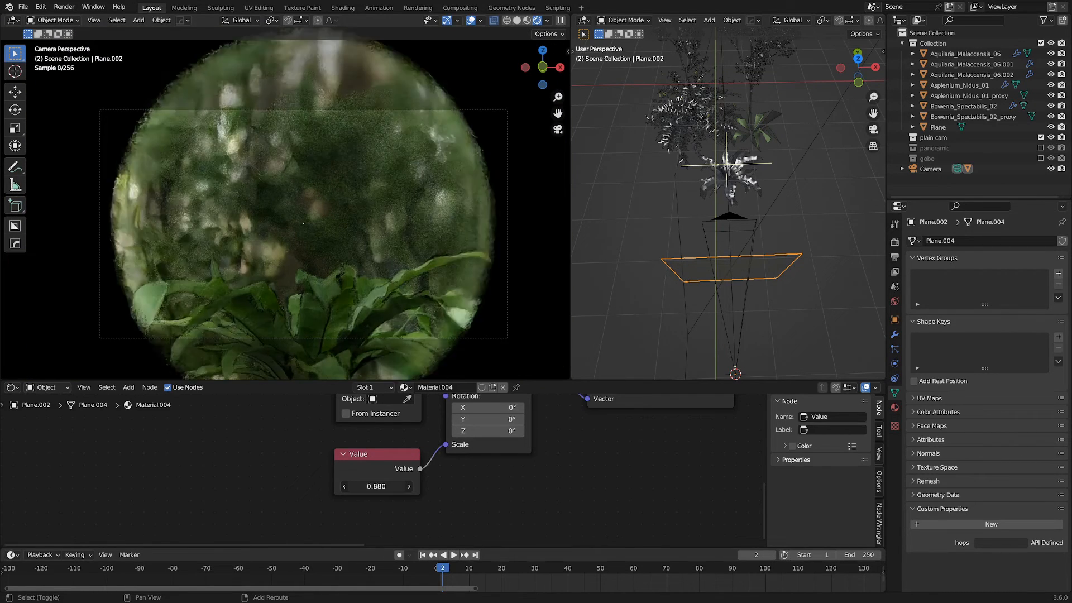
type("8.500")
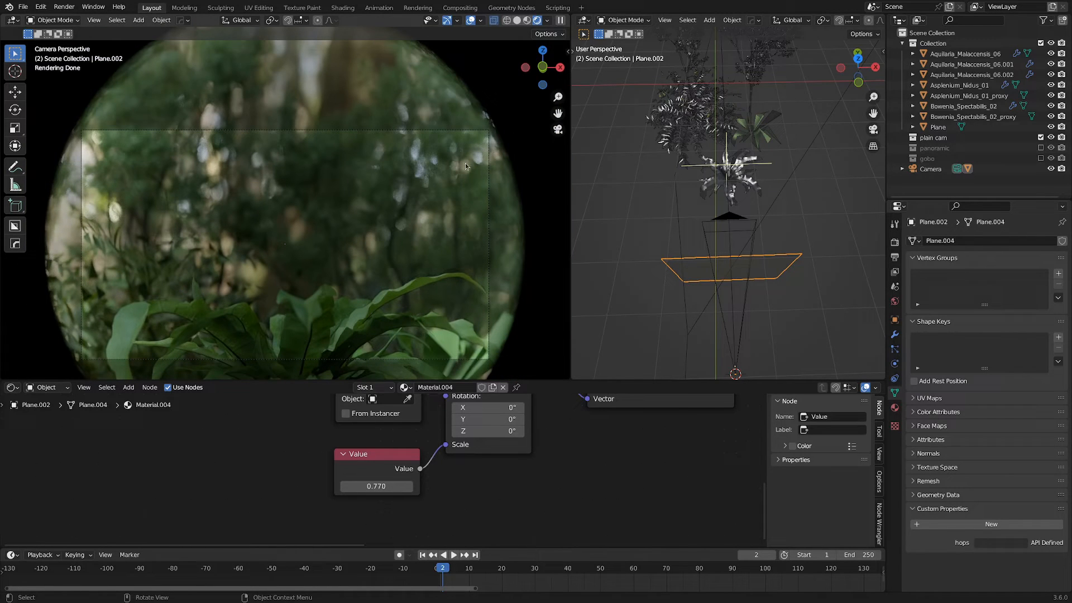
mouse_move(426, 83)
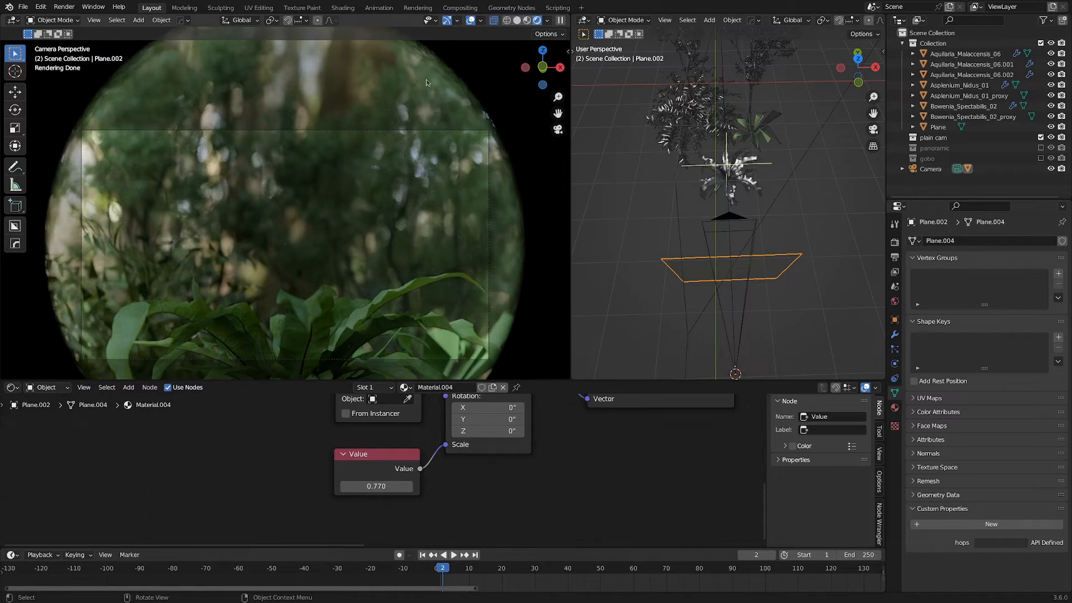
Step: Pin the aperture plane's node tree so it stays visible, then select the camera
left_click(376, 487)
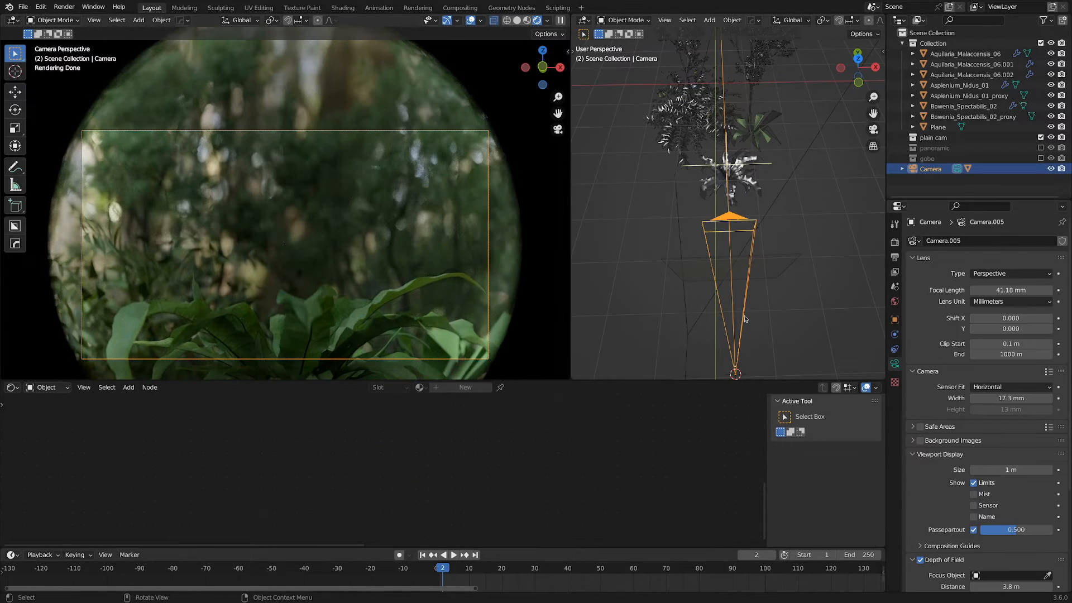
scroll("down", 3)
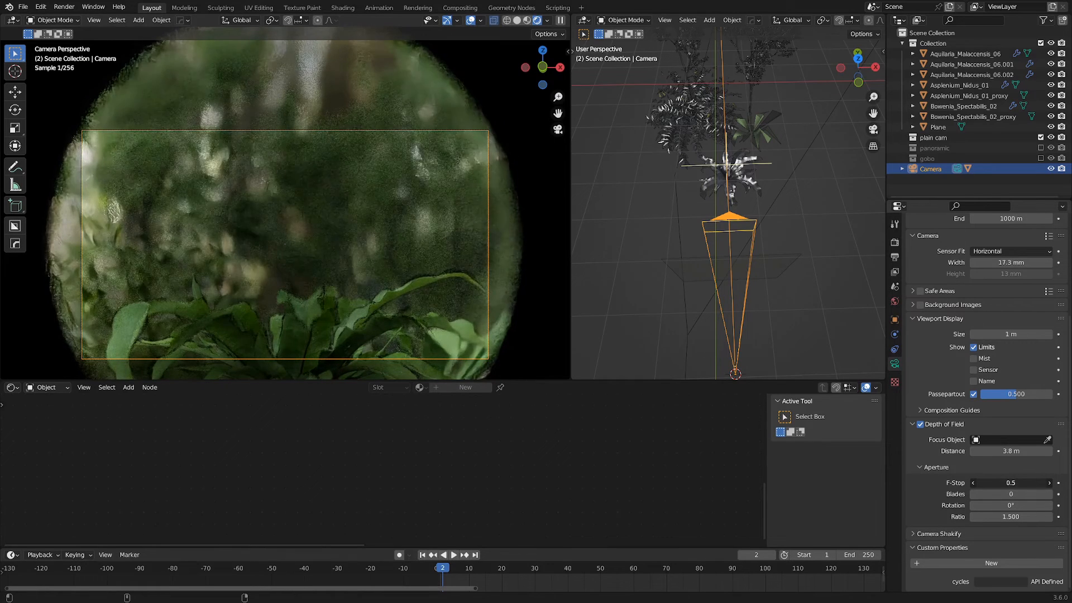
left_click(1011, 483)
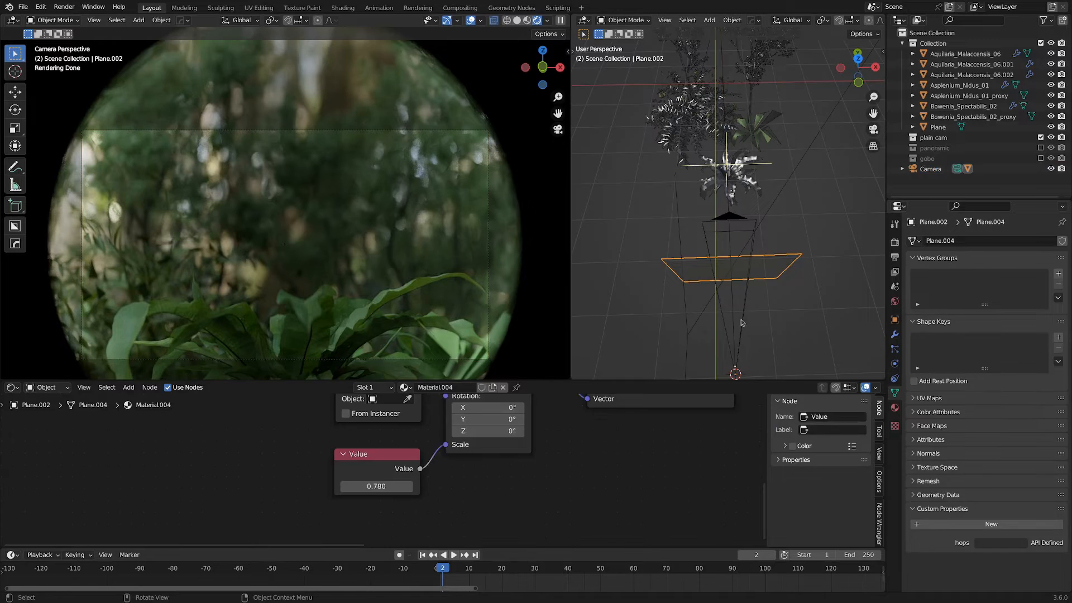
mouse_move(757, 271)
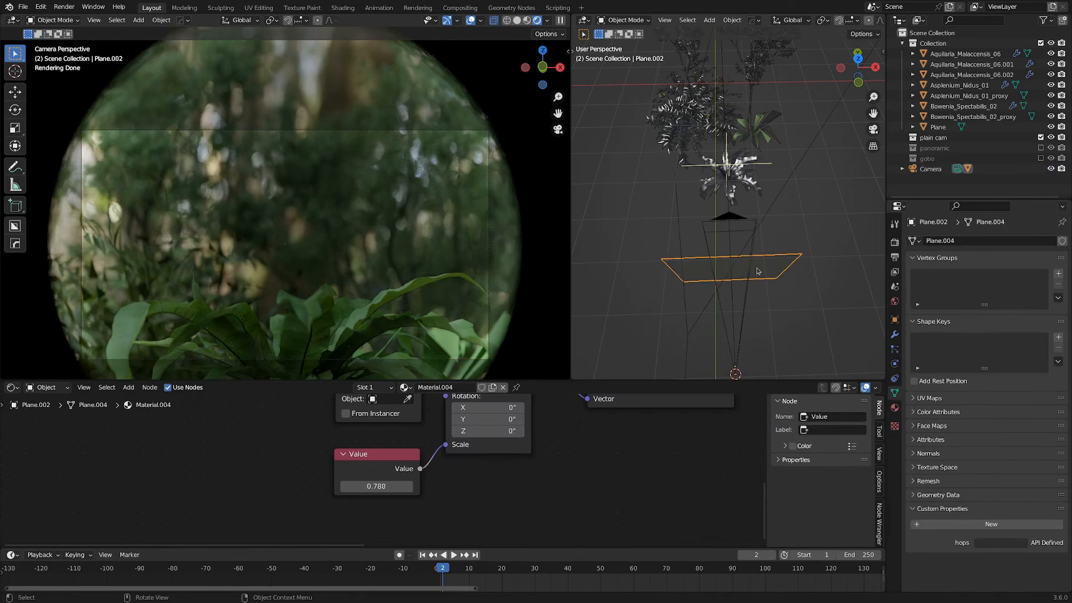
mouse_move(516, 387)
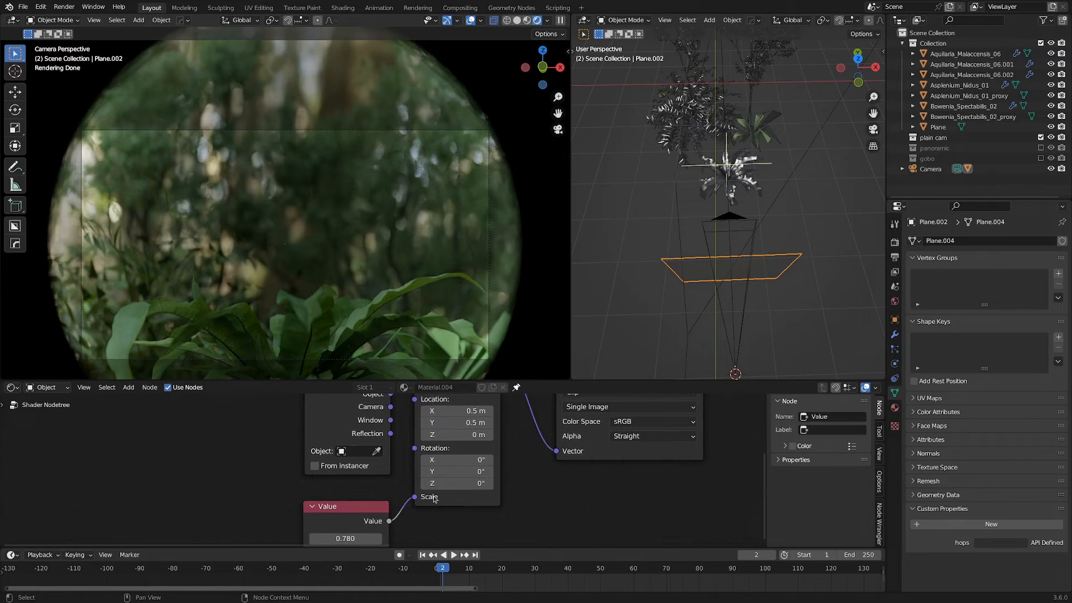
left_click(930, 169)
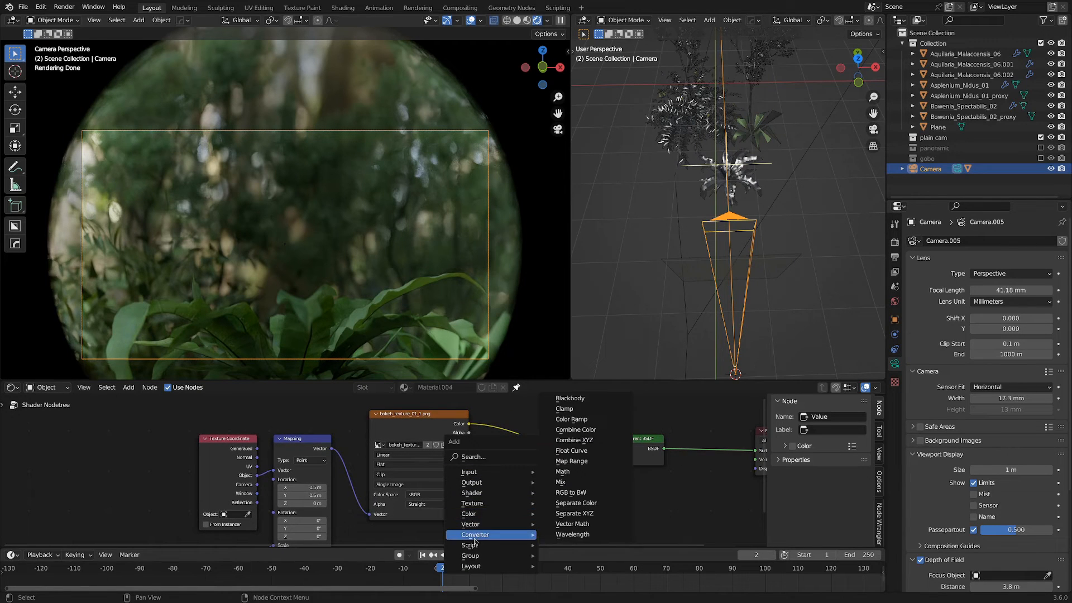
Step: Add a Color Ramp and spread its stops so the gradient spans 0 to 1.000
left_click(571, 419)
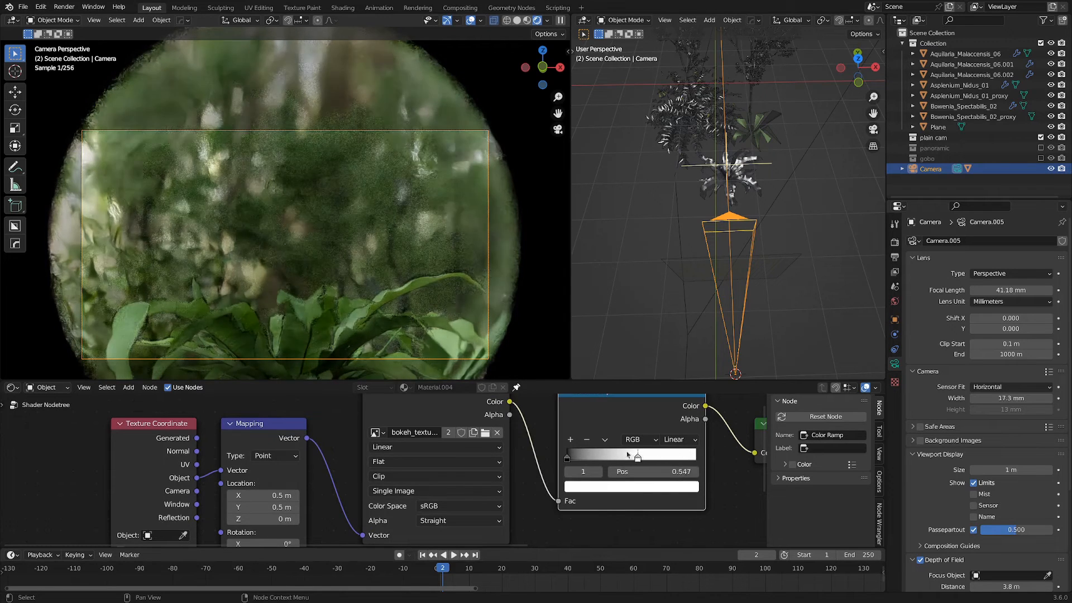
left_click_drag(637, 455, 604, 455)
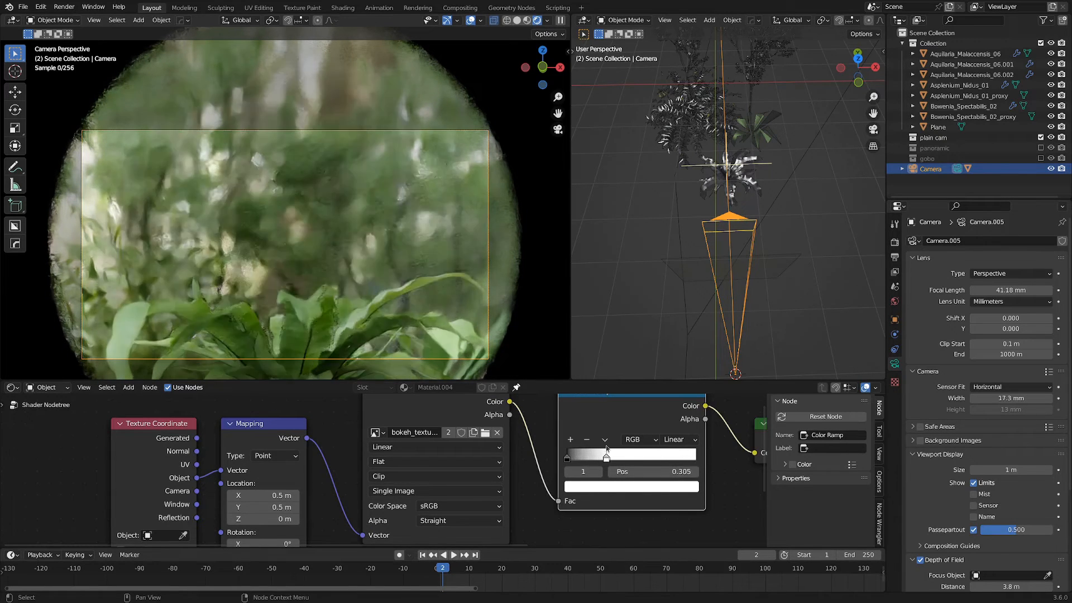
left_click_drag(606, 455, 593, 454)
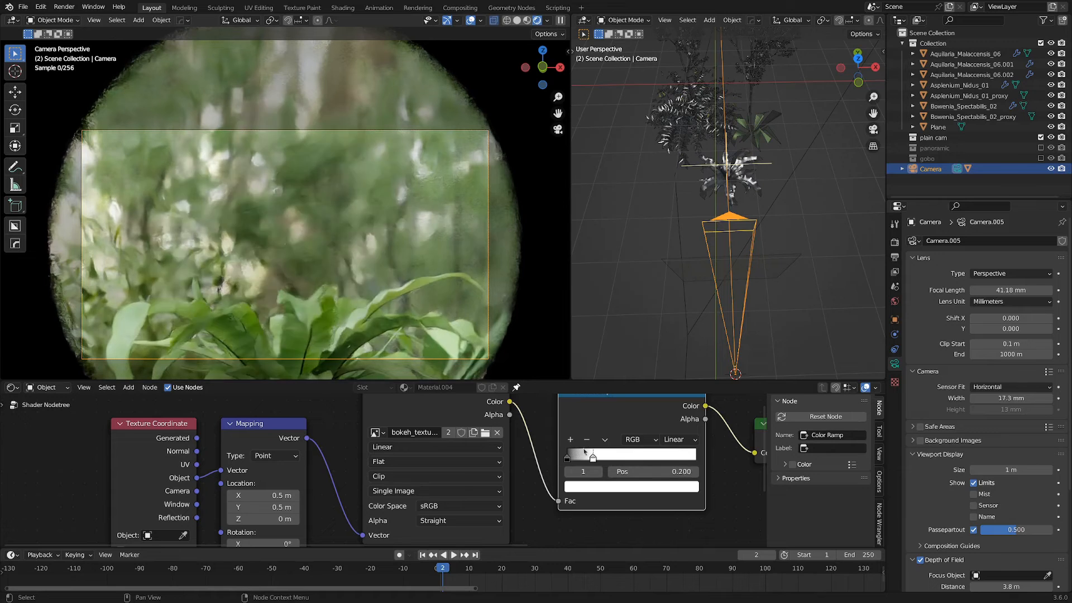
left_click_drag(593, 456, 609, 455)
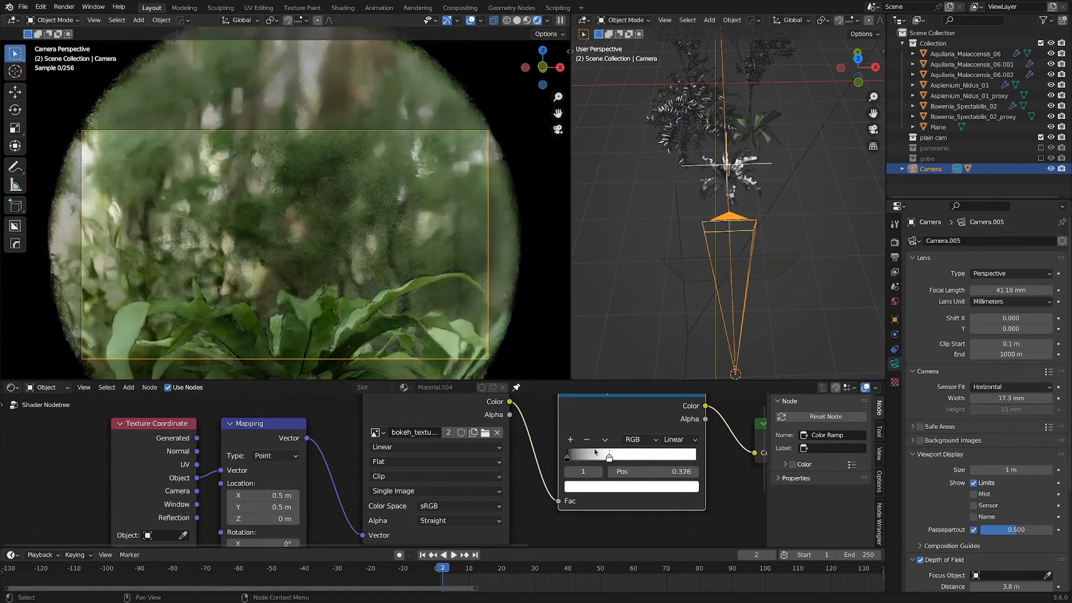
left_click_drag(608, 454, 587, 454)
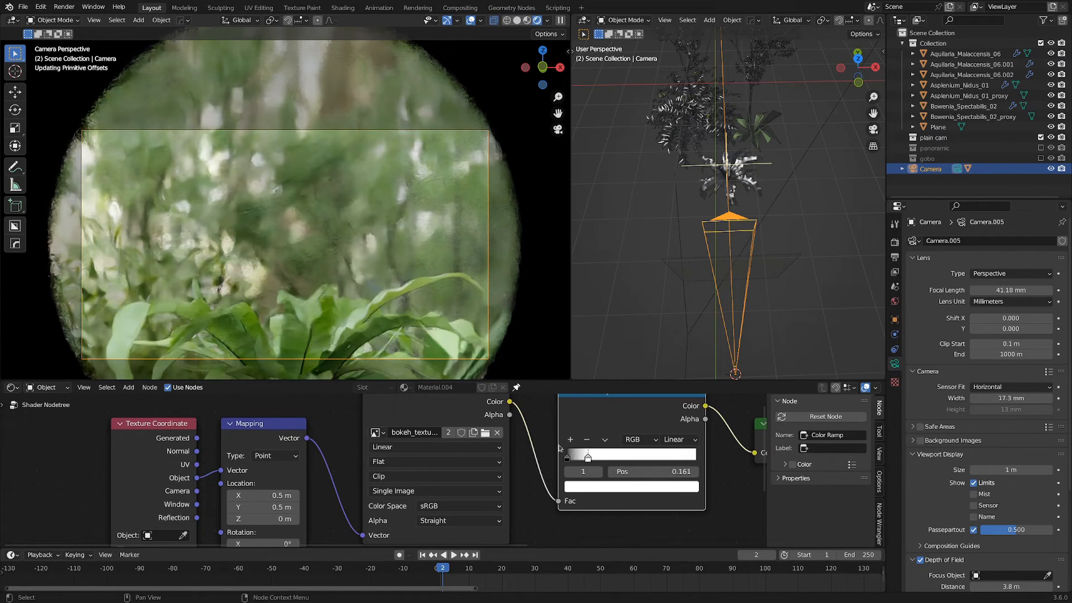
left_click_drag(586, 456, 637, 455)
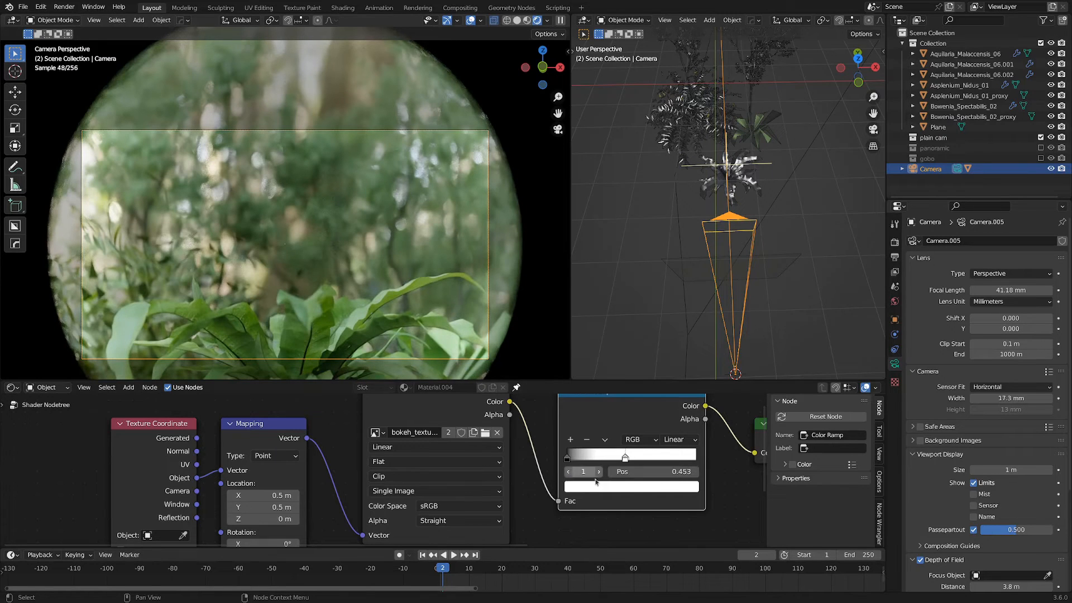
left_click_drag(623, 456, 690, 455)
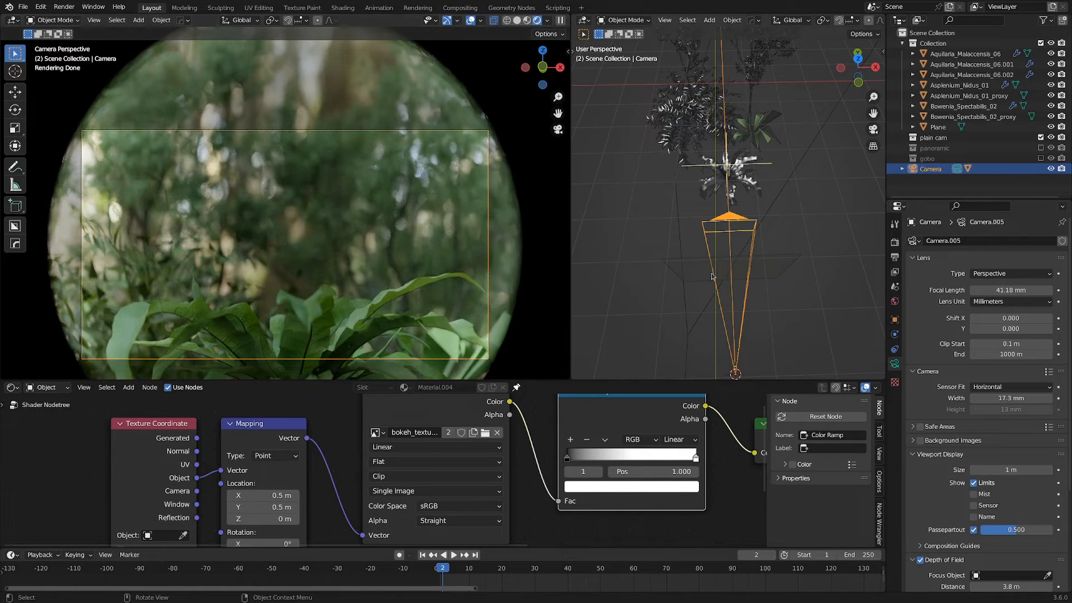
scroll("down", 3)
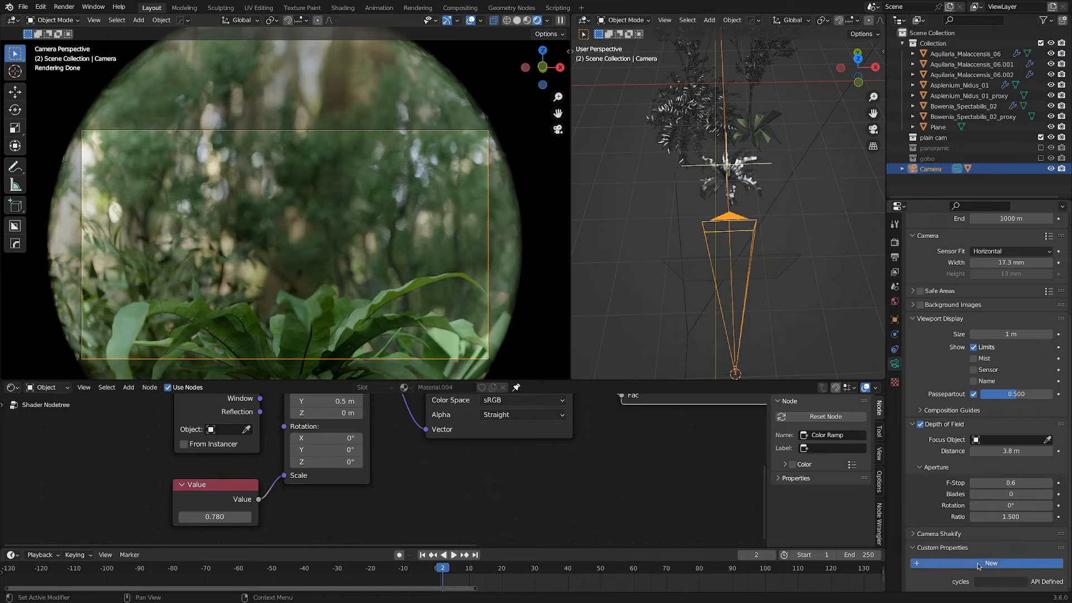
Step: Add a camera custom float property and name it 'distance'
left_click(987, 562)
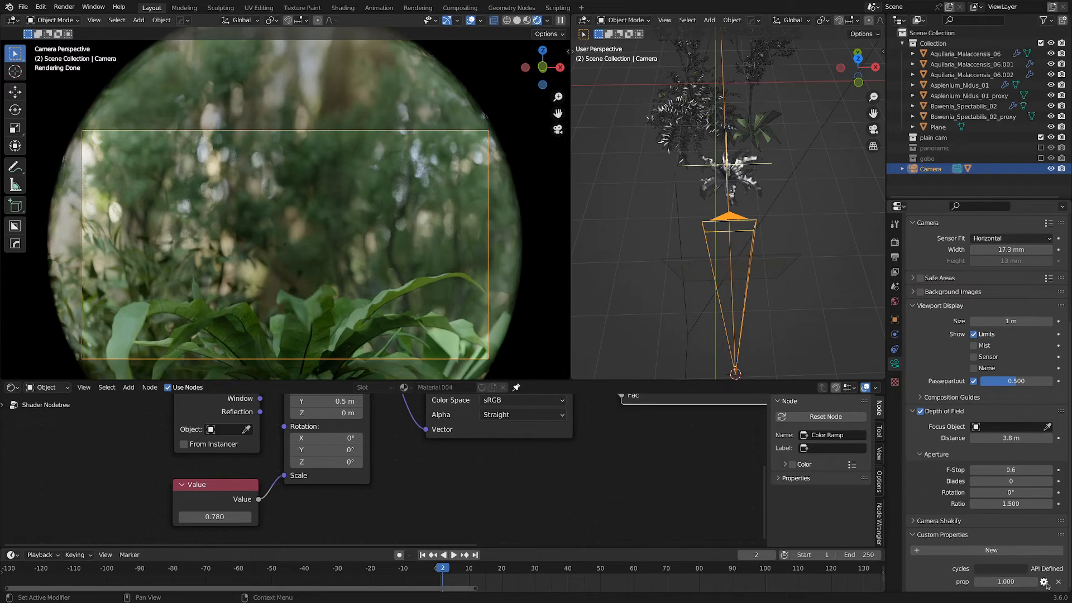
left_click(1040, 581)
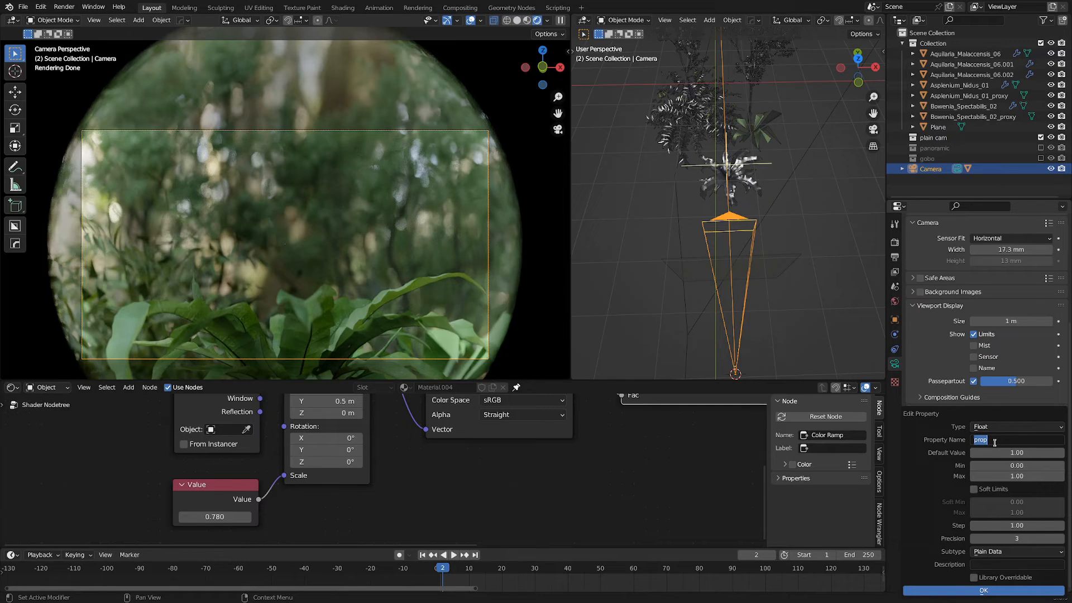
type("distance")
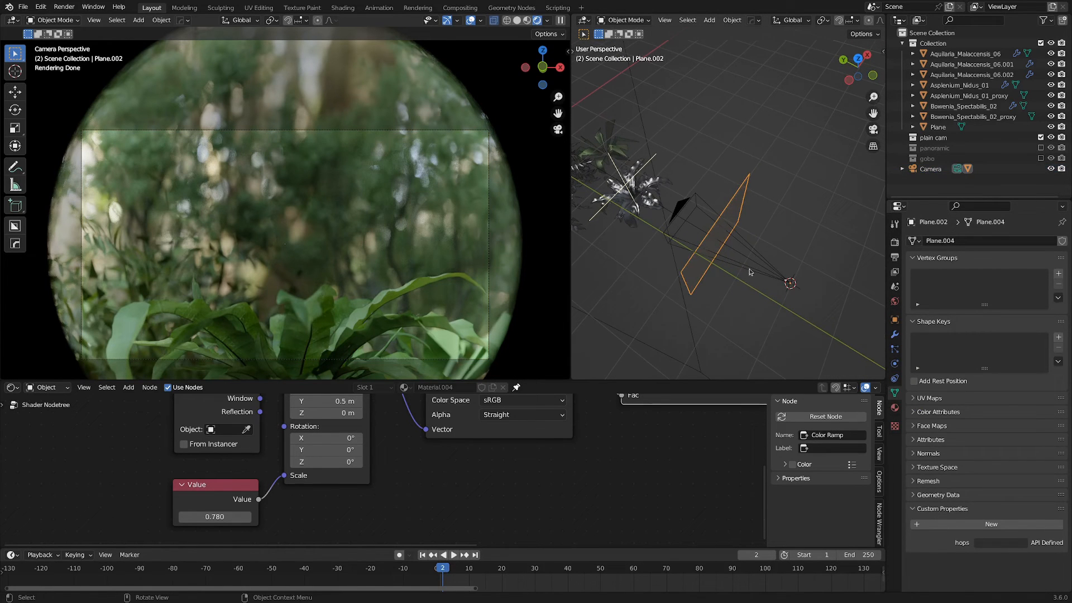
Step: Copy the camera's distance property as a new driver
left_click(930, 169)
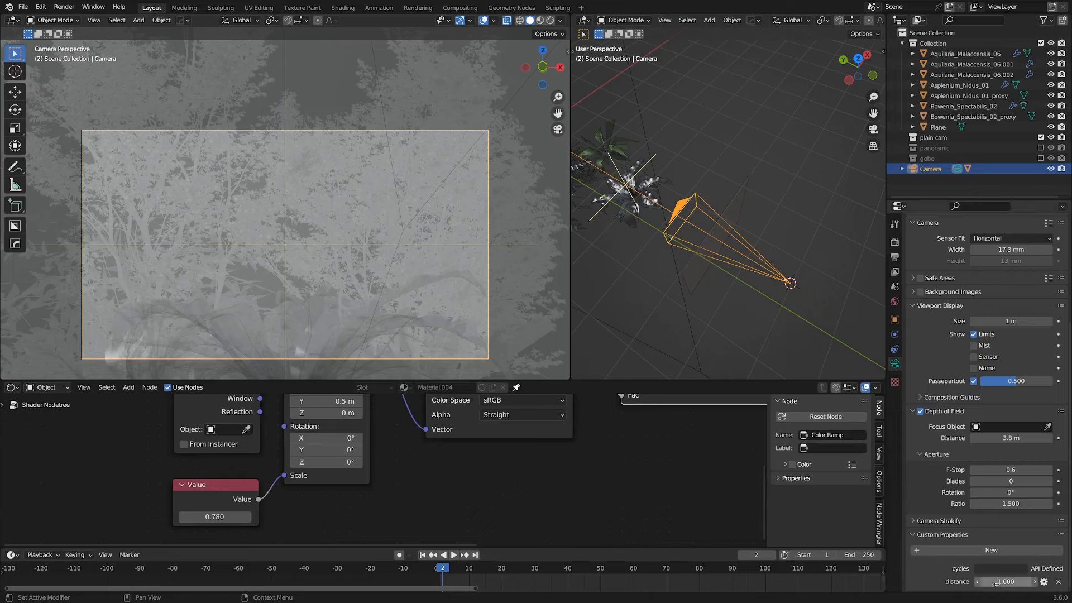
right_click(1003, 582)
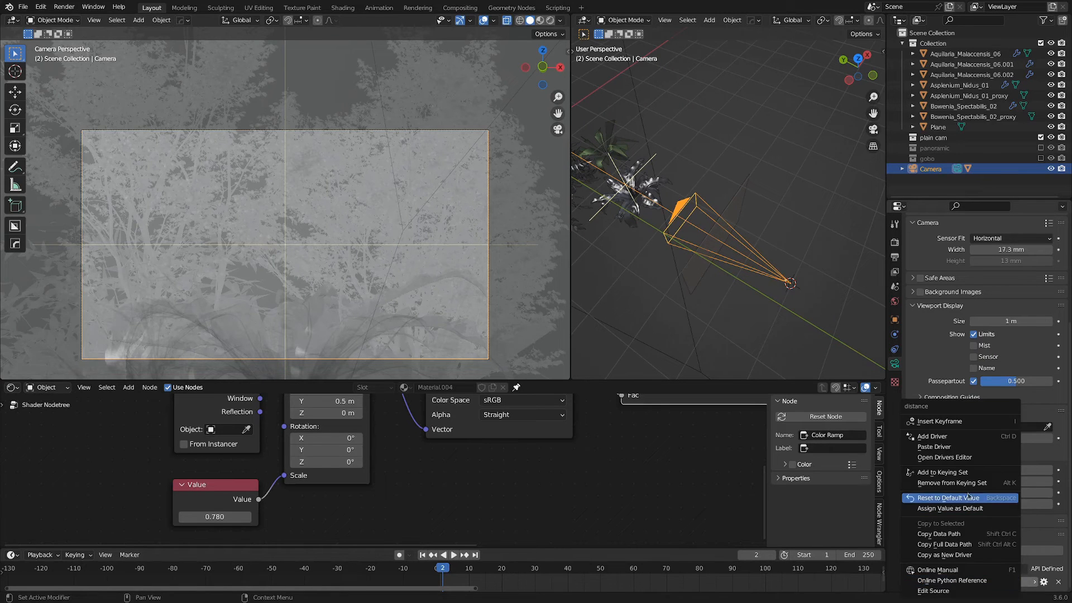
mouse_move(943, 545)
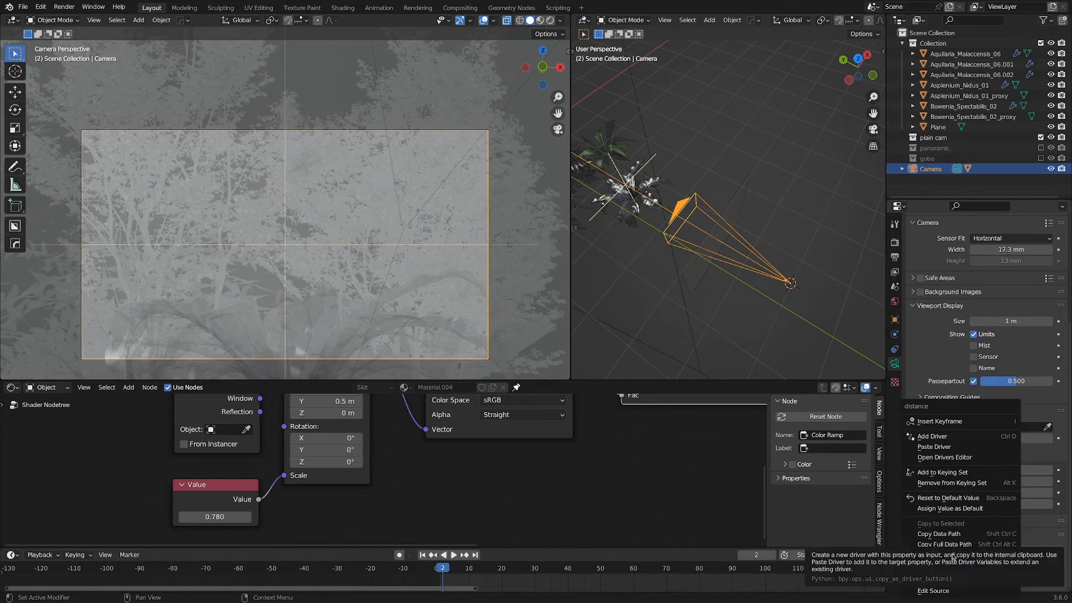
left_click(918, 411)
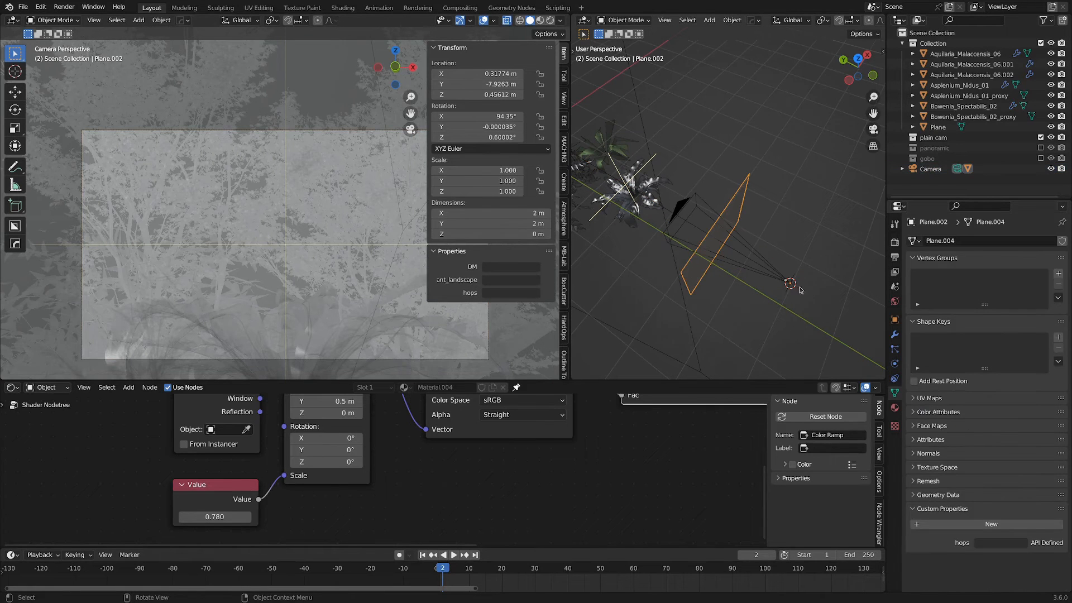
Step: Drive the plane's scale with the distance property, lower it, and view Rendered shading
key("s")
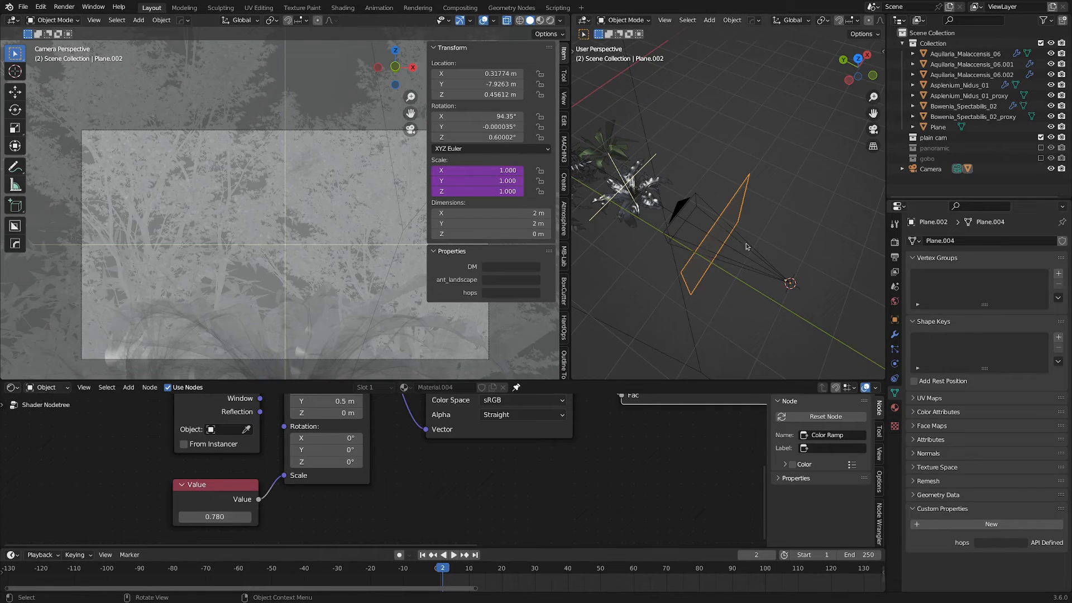
left_click(930, 168)
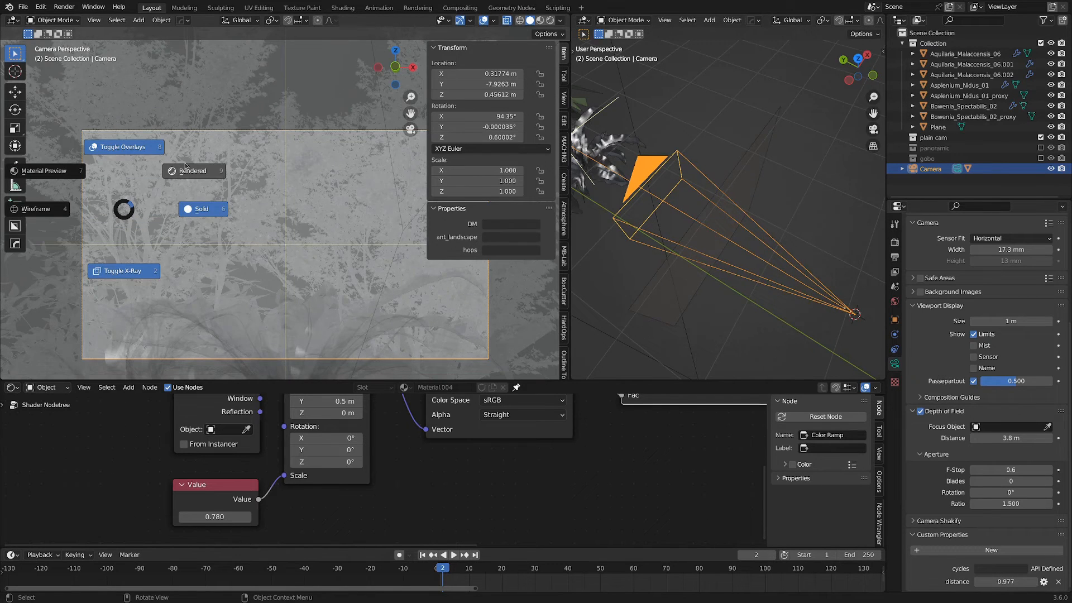
left_click(194, 171)
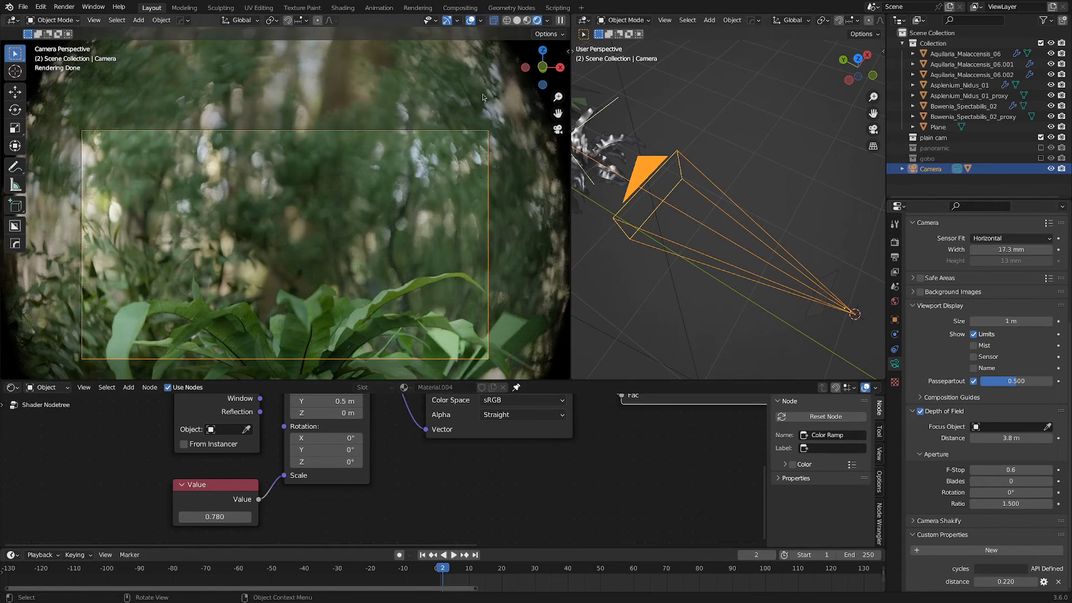
mouse_move(382, 241)
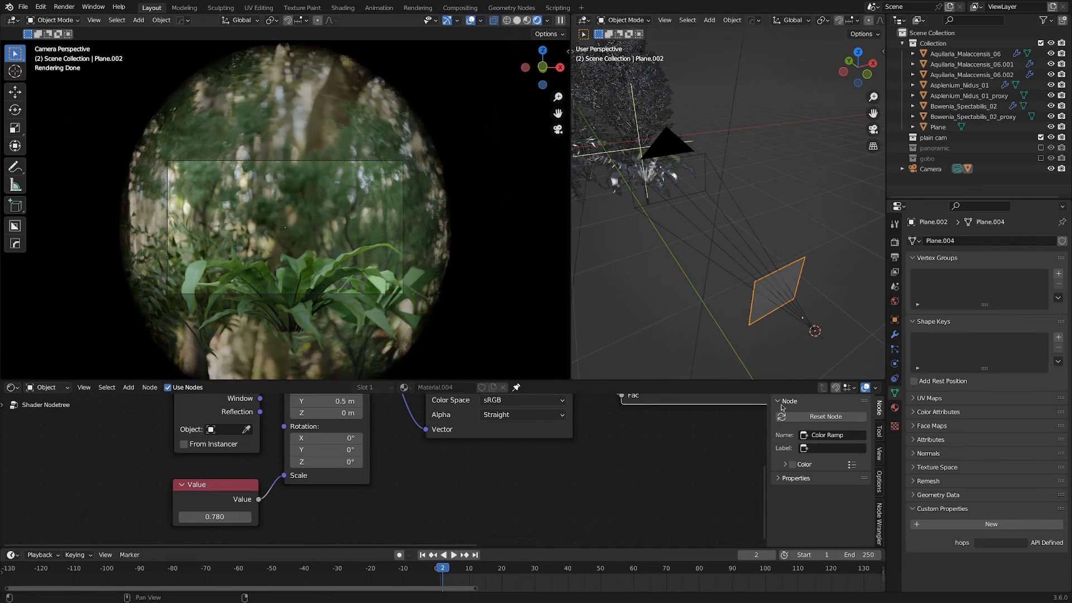
Step: Add a second camera custom property named 'texture scale'
left_click(930, 169)
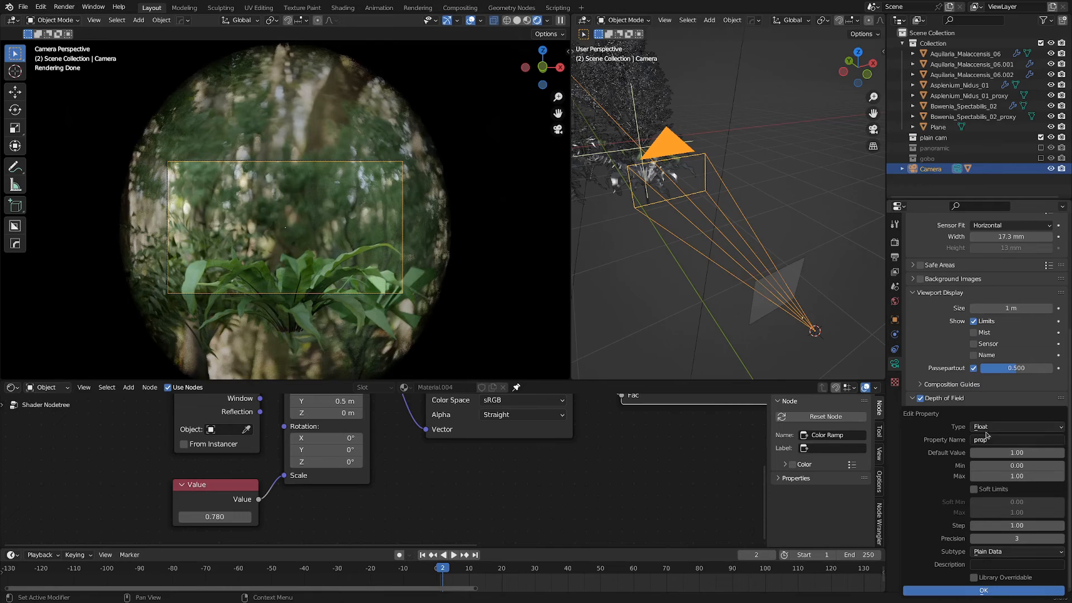
type("texture scale")
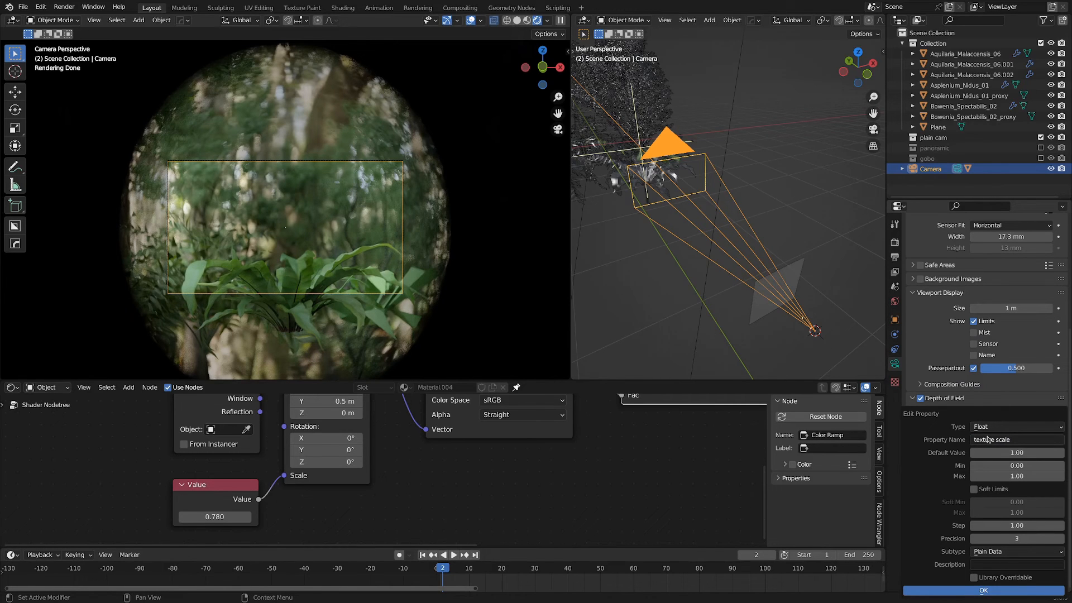
left_click(985, 590)
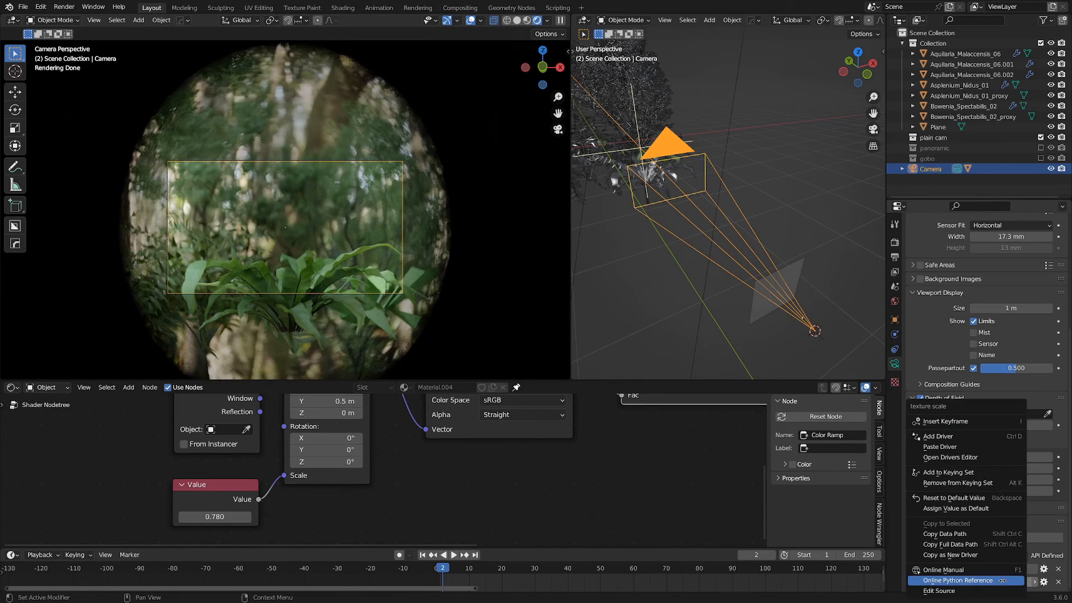
mouse_move(956, 554)
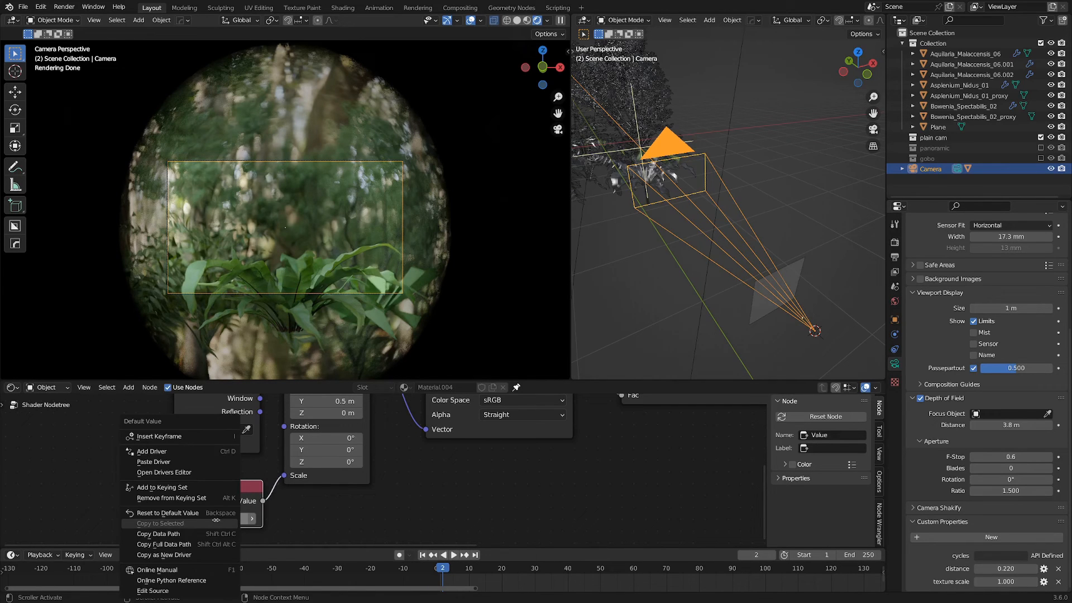
mouse_move(160, 462)
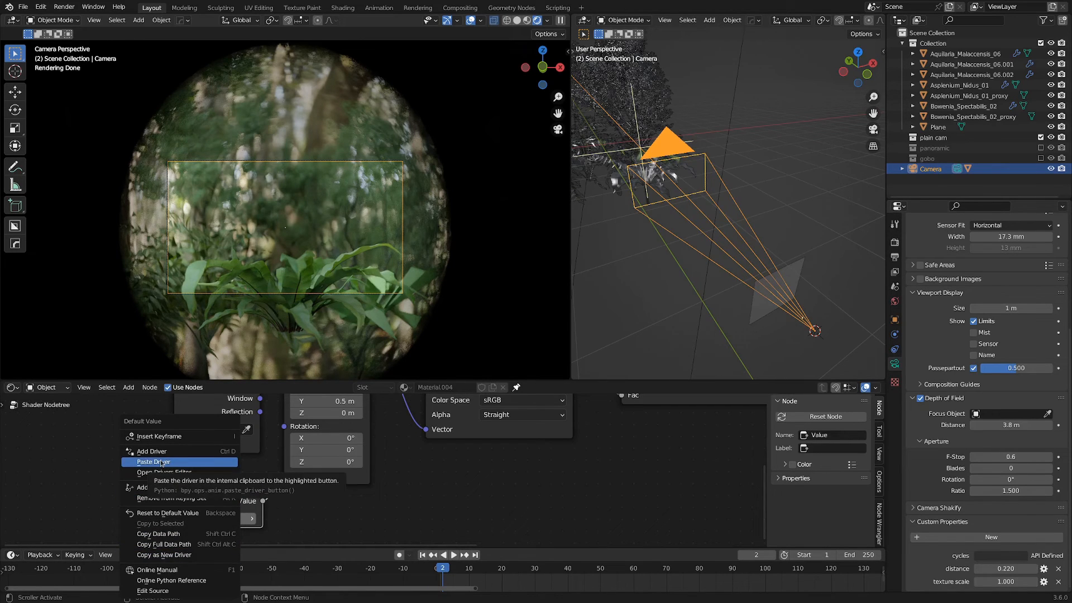
Step: Paste the texture scale driver onto the bokeh Value node, entering 0.080
left_click(153, 462)
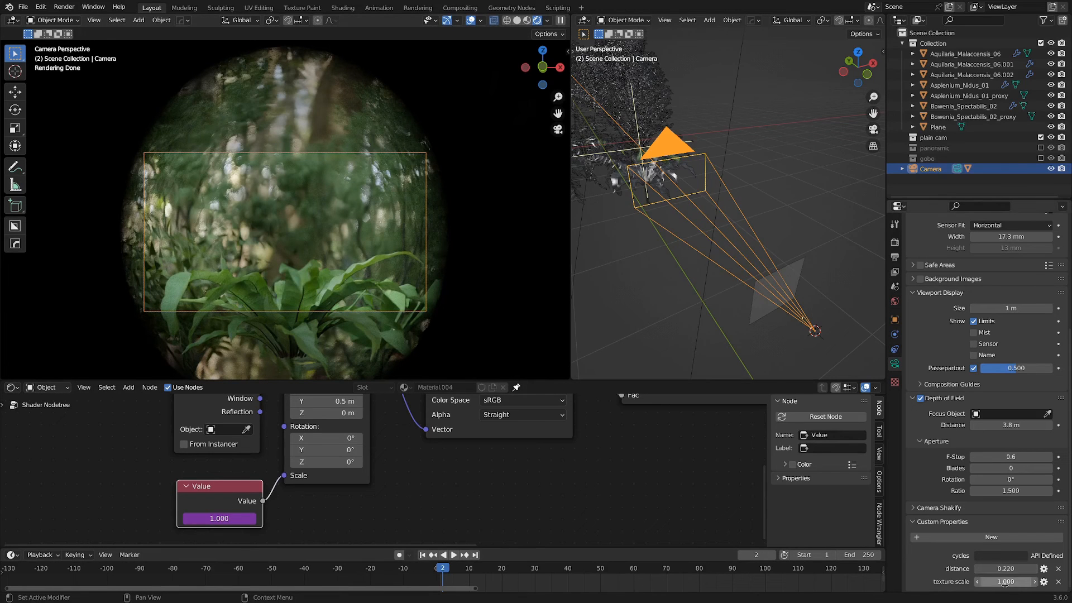
type("0.080")
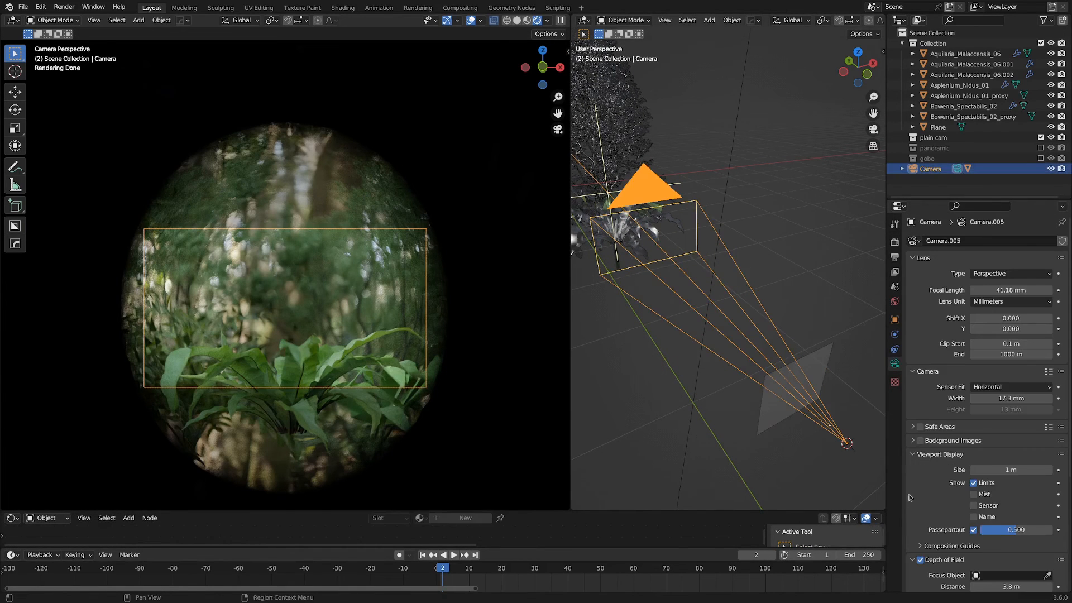
Step: Lower distance to 0.180 and texture scale to 0.809, then render the frame with F12
scroll("down", 3)
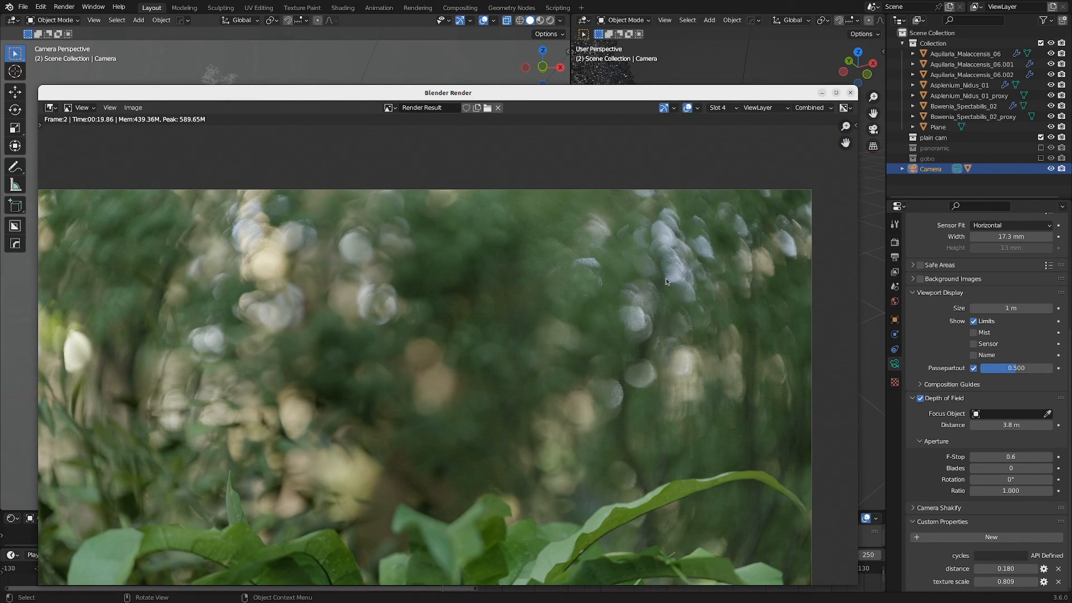
mouse_move(709, 273)
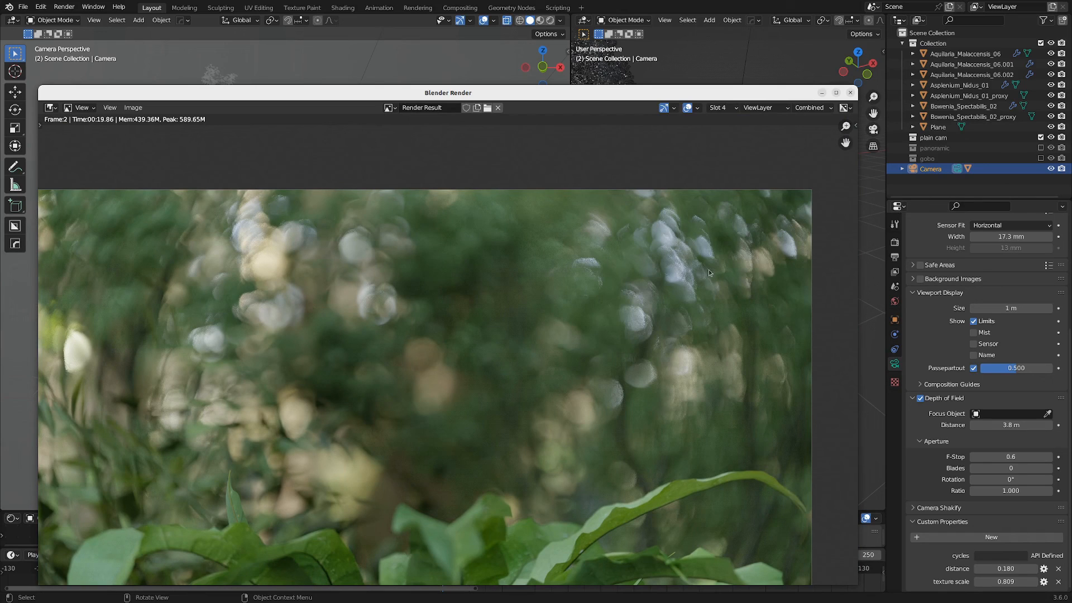
mouse_move(710, 292)
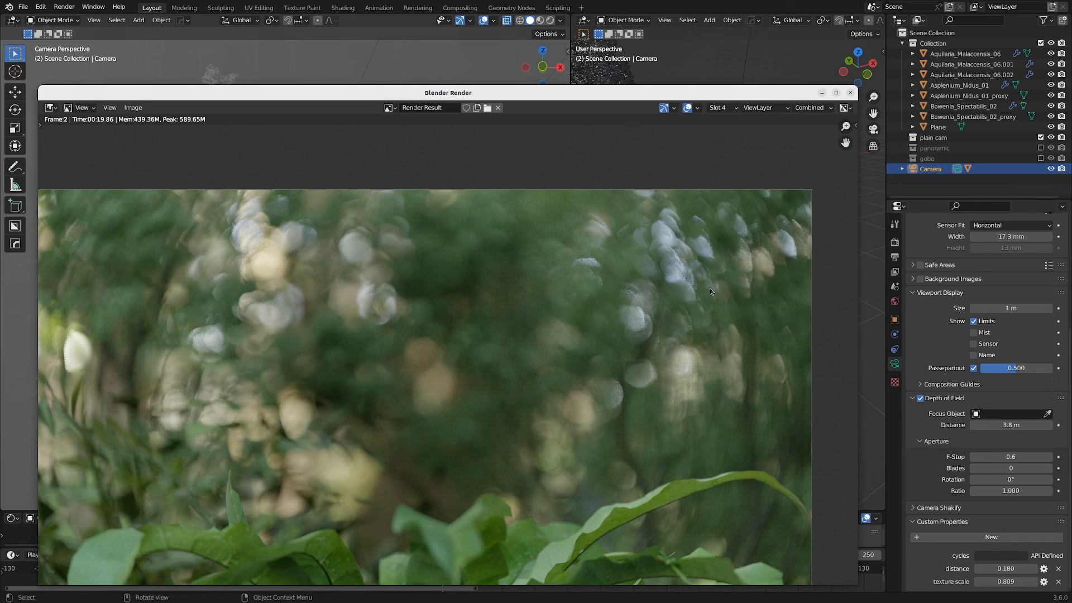